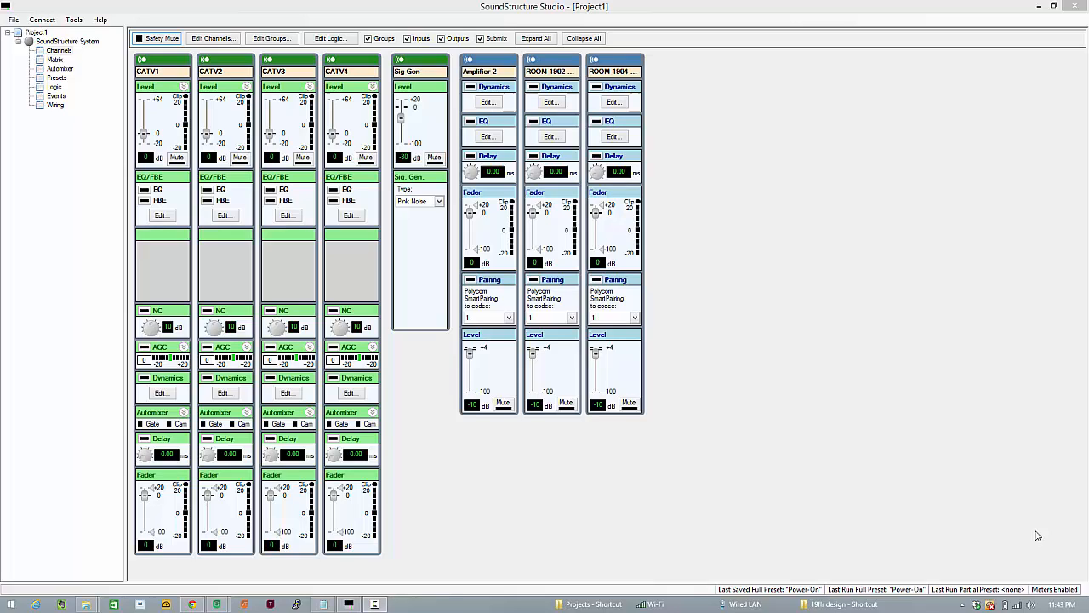
{"action": "mouse_move", "coordinate": [937, 508]}
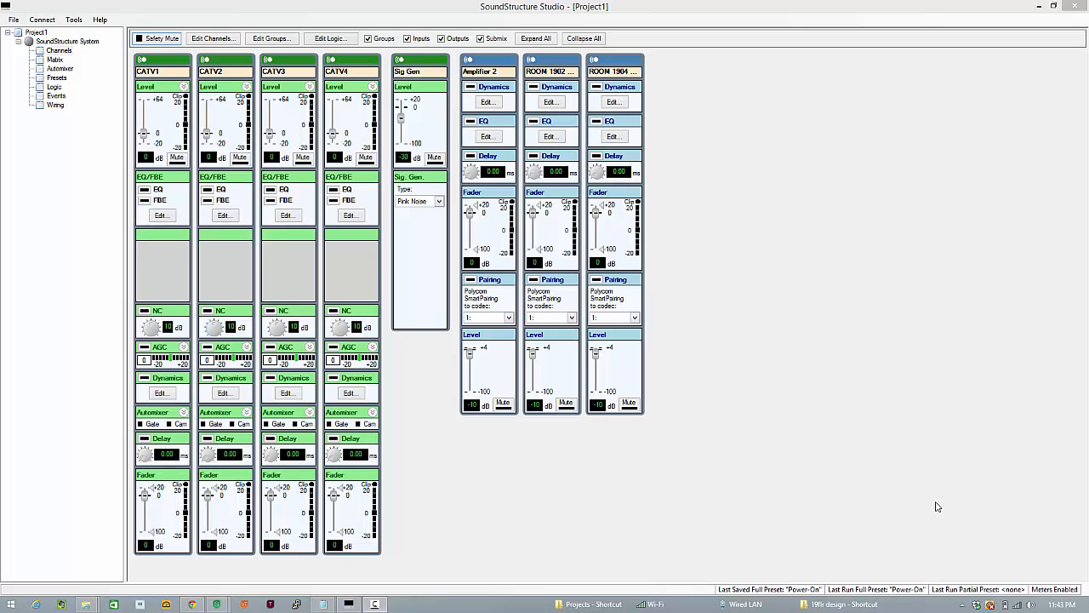
{"action": "mouse_move", "coordinate": [13, 109]}
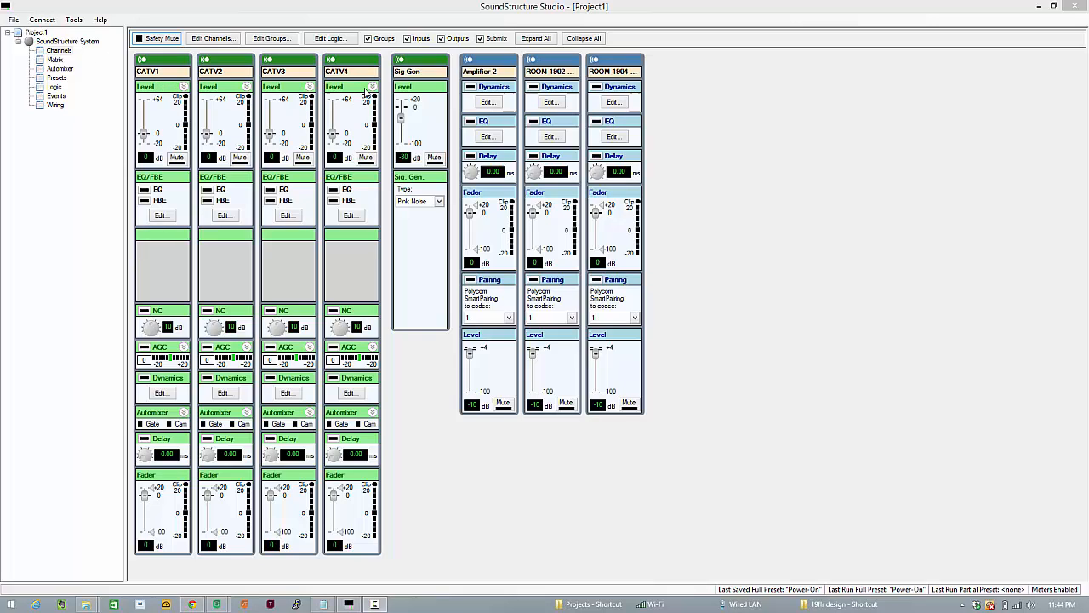
{"action": "mouse_move", "coordinate": [651, 89]}
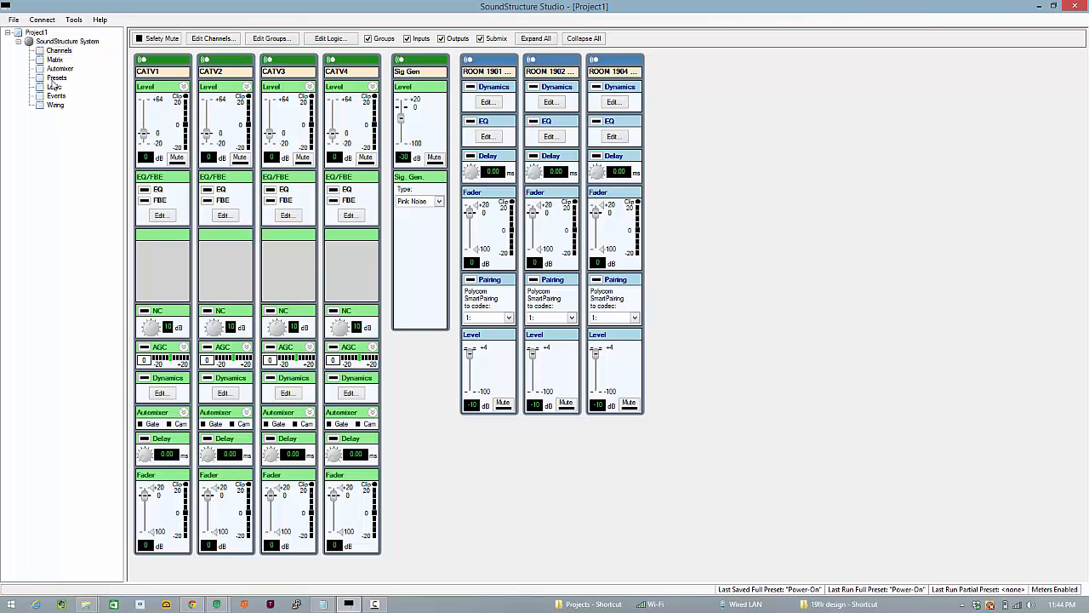
Step: Mute the CATV1–CATV4 crosspoints feeding the room outputs in the routing matrix
{"action": "left_click", "coordinate": [54, 58]}
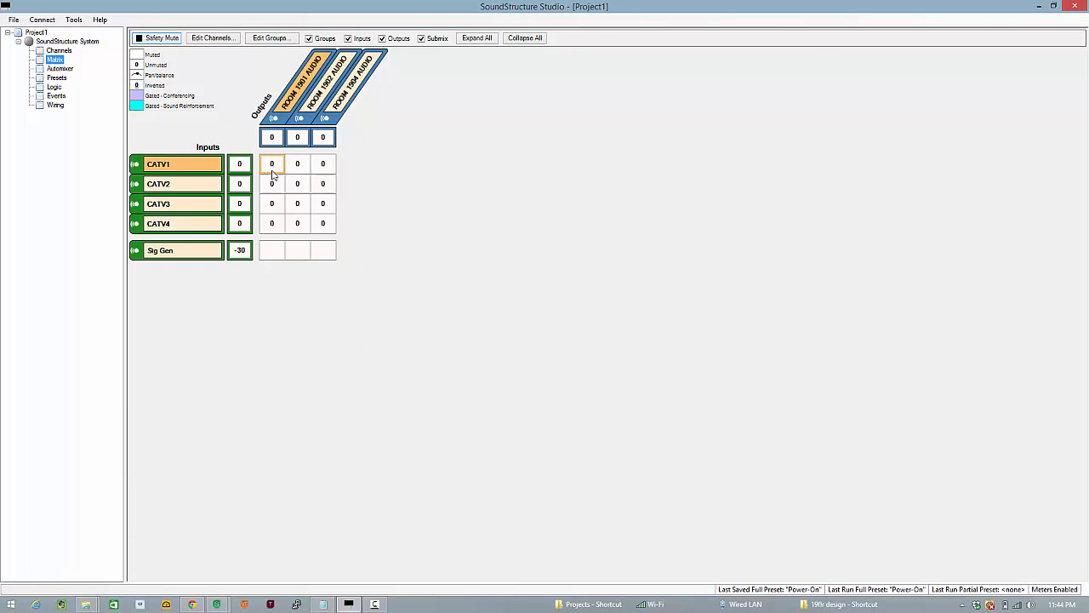
{"action": "double_click", "coordinate": [272, 163]}
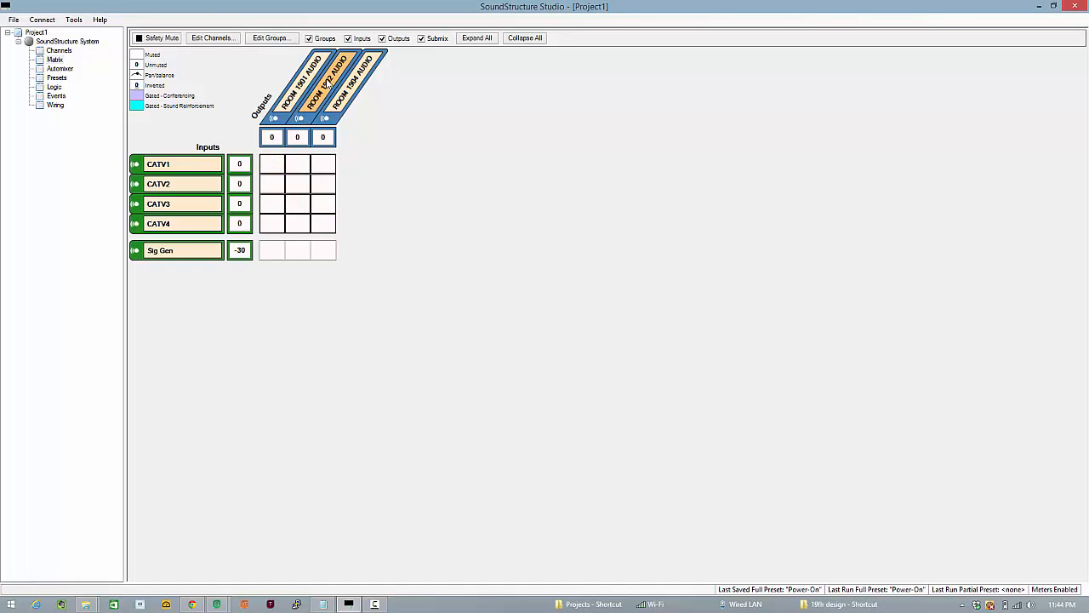
{"action": "left_click", "coordinate": [296, 164]}
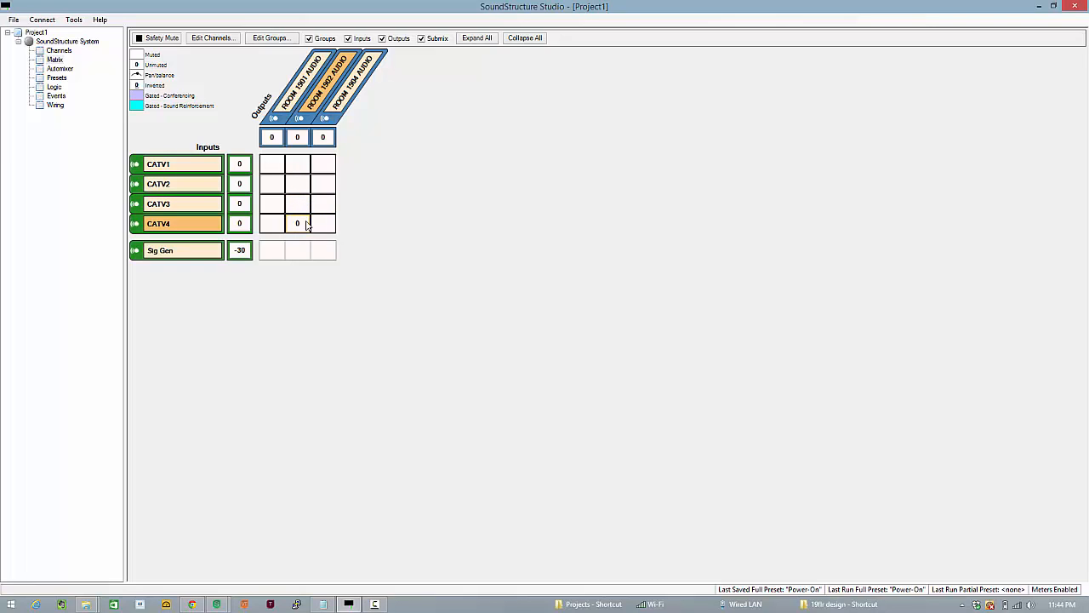
{"action": "left_click", "coordinate": [296, 223]}
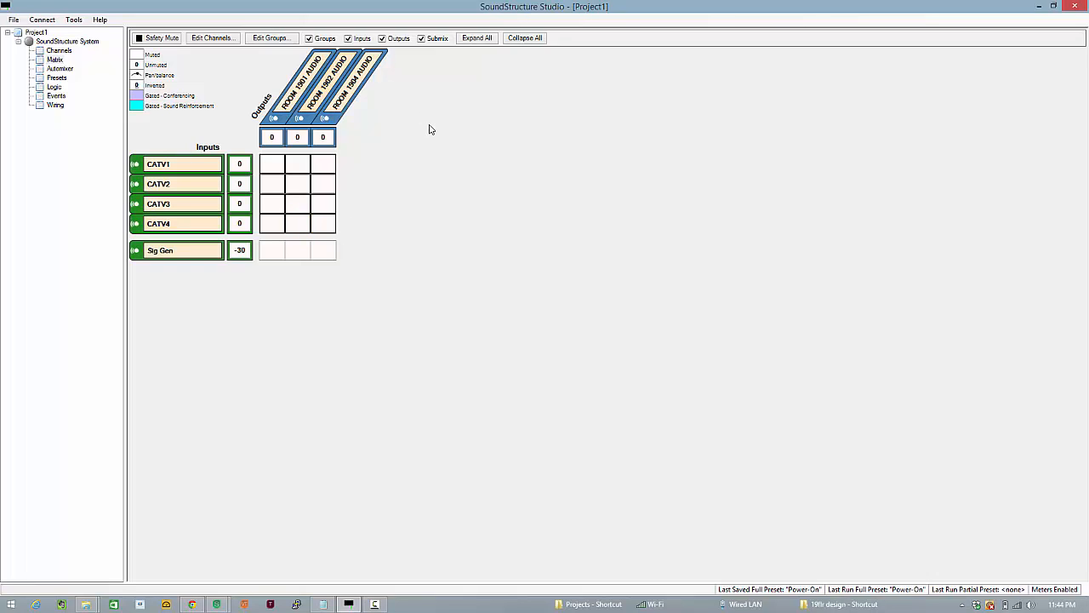
{"action": "mouse_move", "coordinate": [432, 138]}
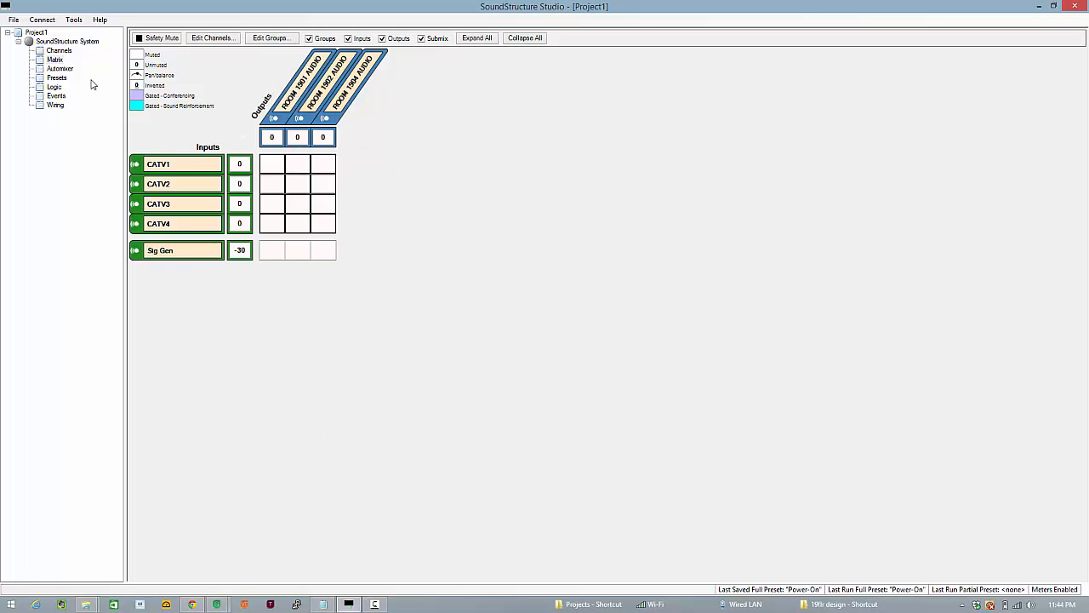
Step: Create a new partial preset named clear-1902 and save it
{"action": "left_click", "coordinate": [56, 79]}
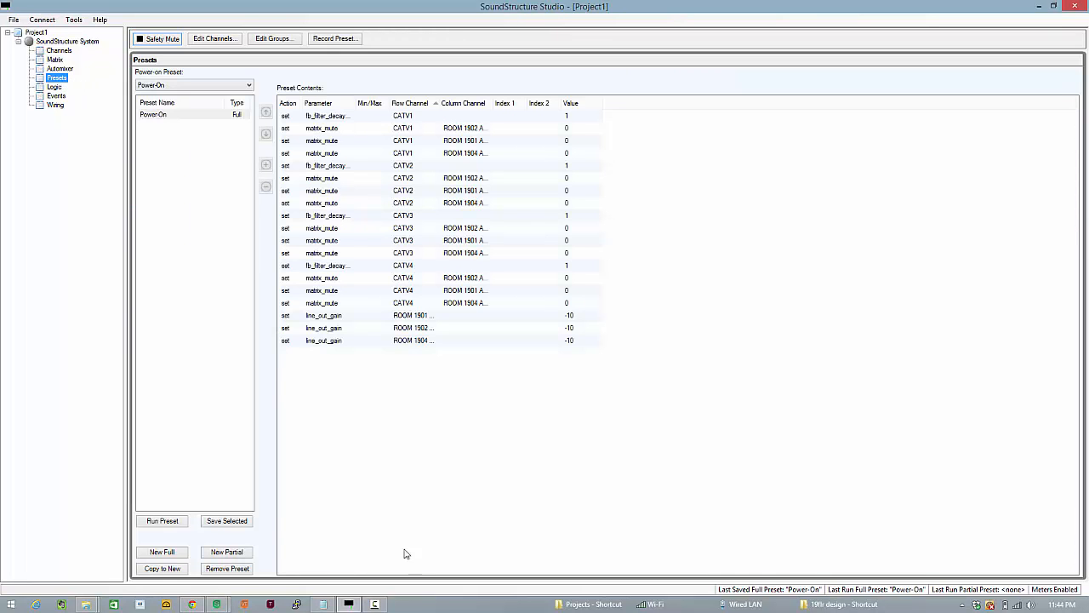
{"action": "left_click", "coordinate": [227, 552]}
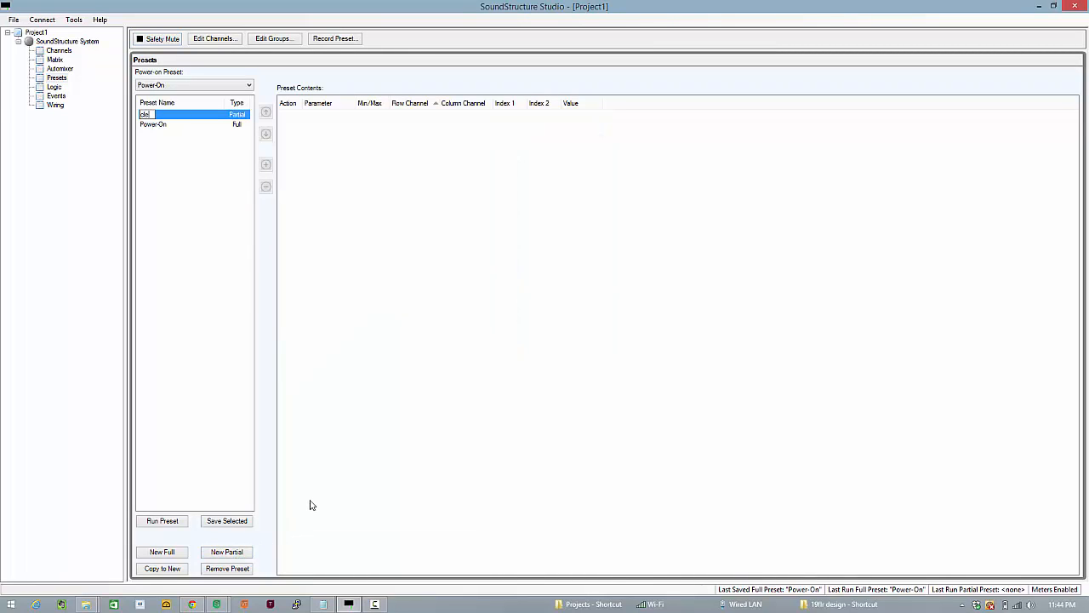
{"action": "type", "text": "clear-1902"}
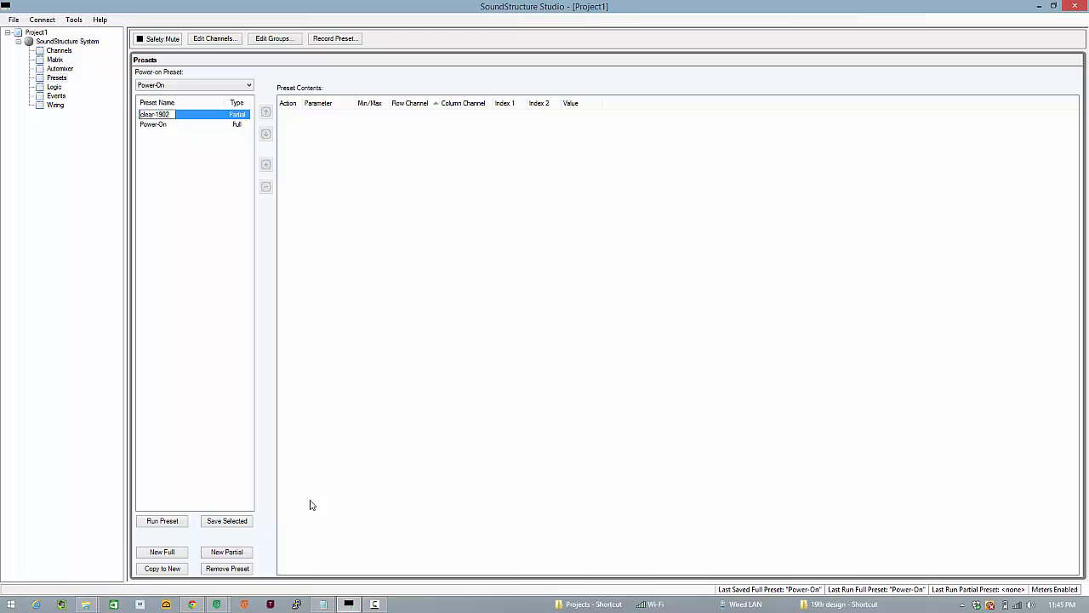
{"action": "mouse_move", "coordinate": [221, 395]}
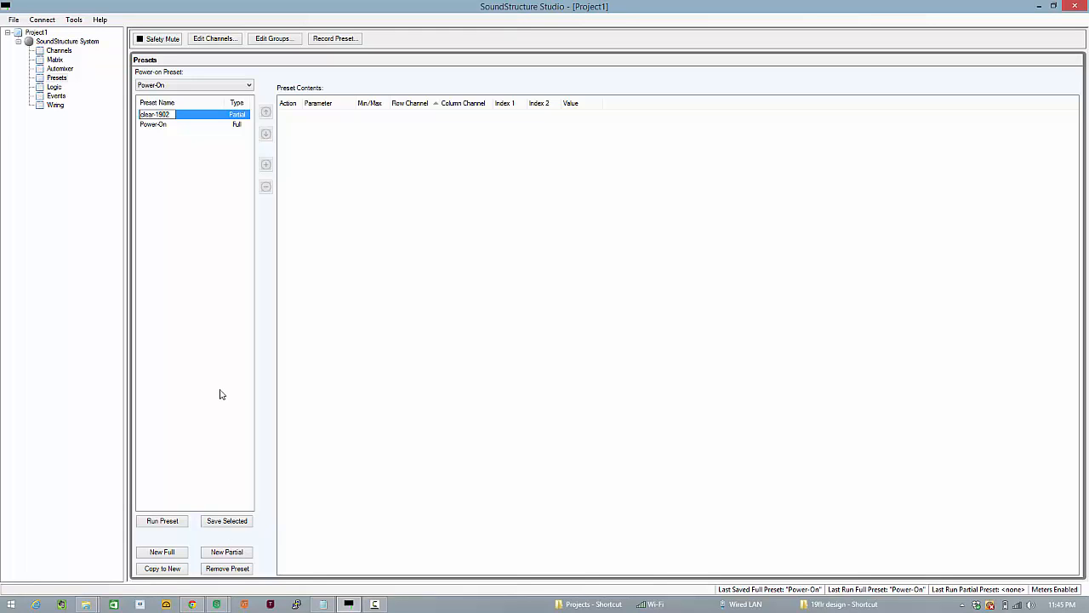
{"action": "left_click", "coordinate": [226, 521]}
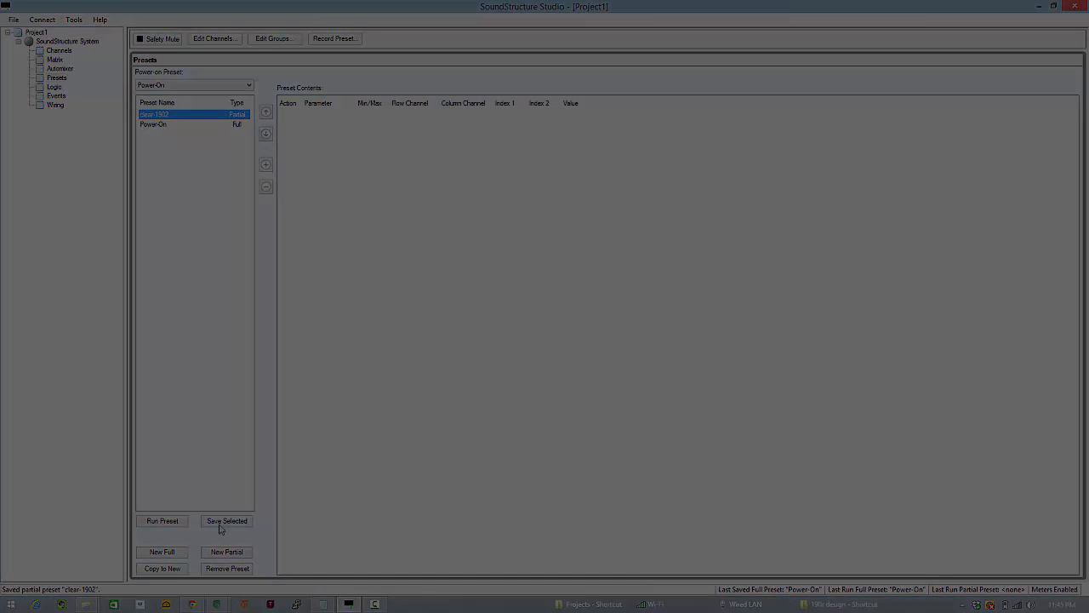
{"action": "left_click", "coordinate": [54, 58]}
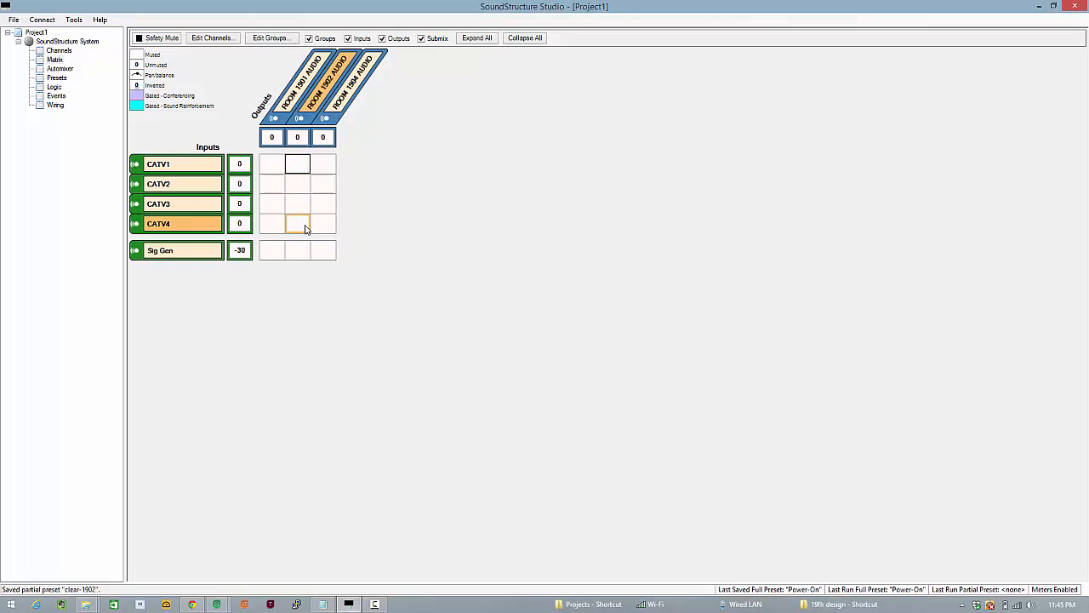
Step: Unmute the CATV1–4 crosspoints to ROOM 1902, then review the clear-1902 preset contents
{"action": "double_click", "coordinate": [297, 223]}
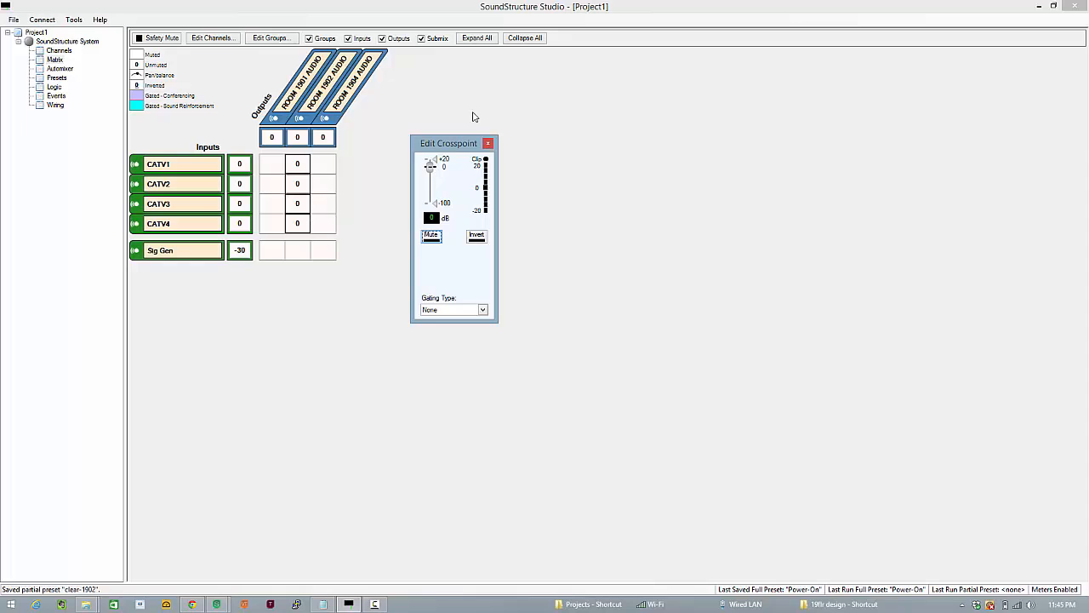
{"action": "mouse_move", "coordinate": [419, 158]}
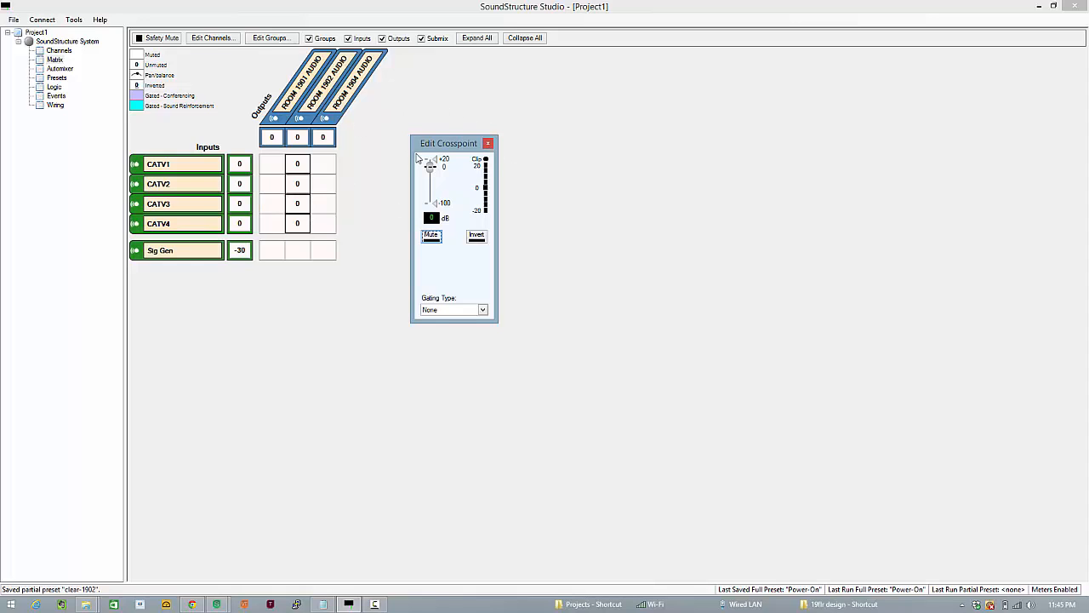
{"action": "left_click", "coordinate": [487, 143]}
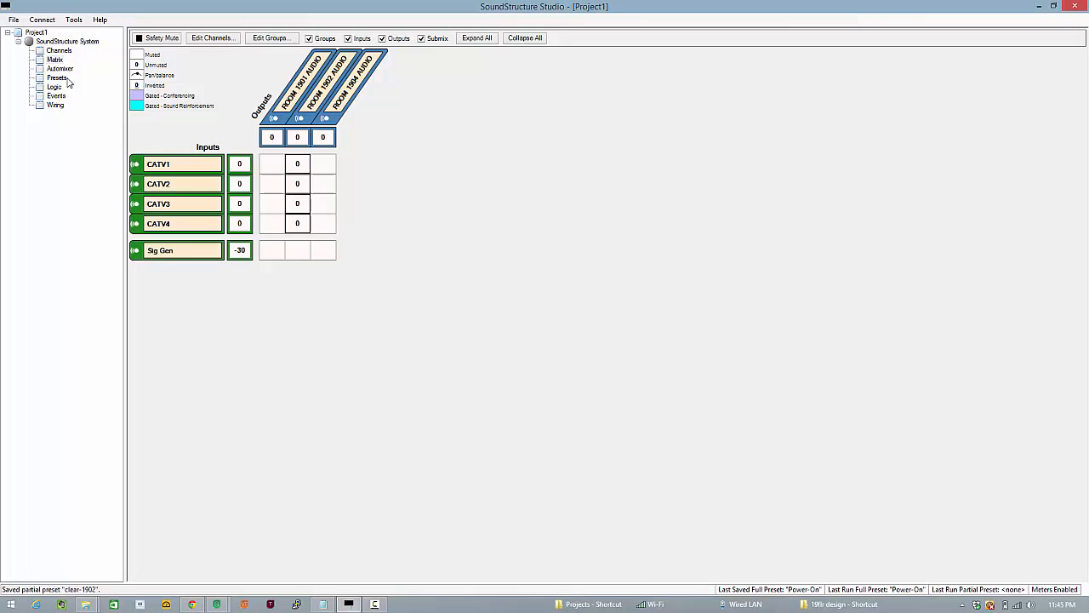
{"action": "left_click", "coordinate": [58, 78]}
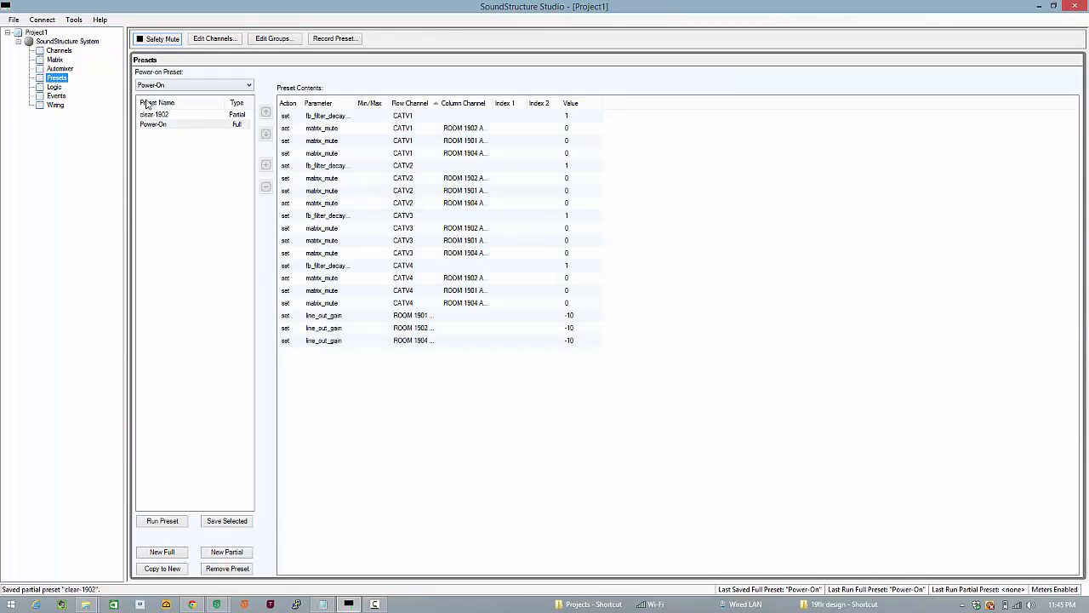
{"action": "left_click", "coordinate": [154, 115]}
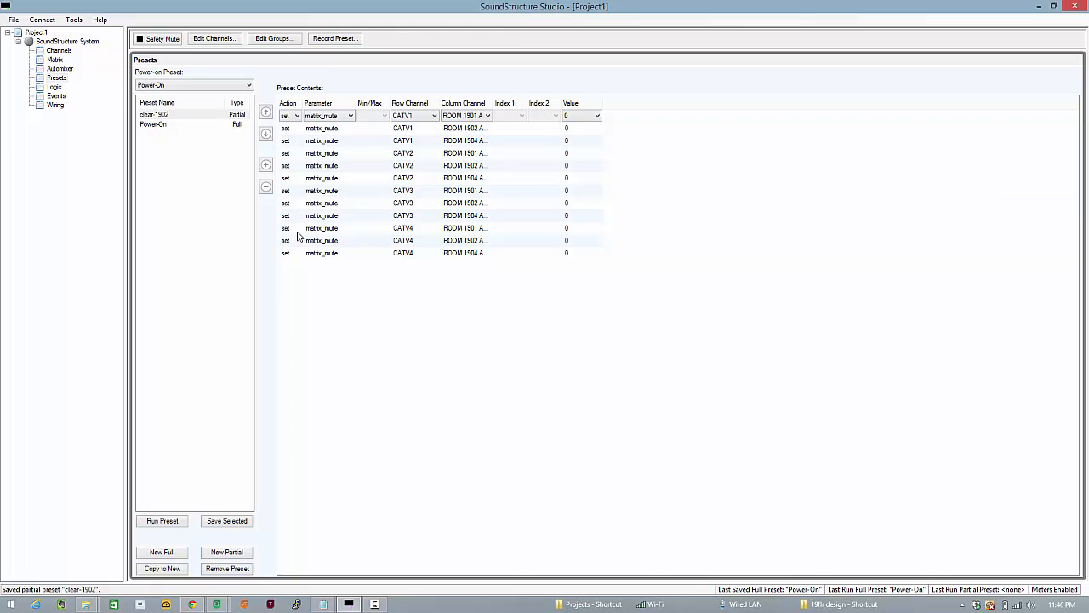
{"action": "left_click", "coordinate": [265, 185]}
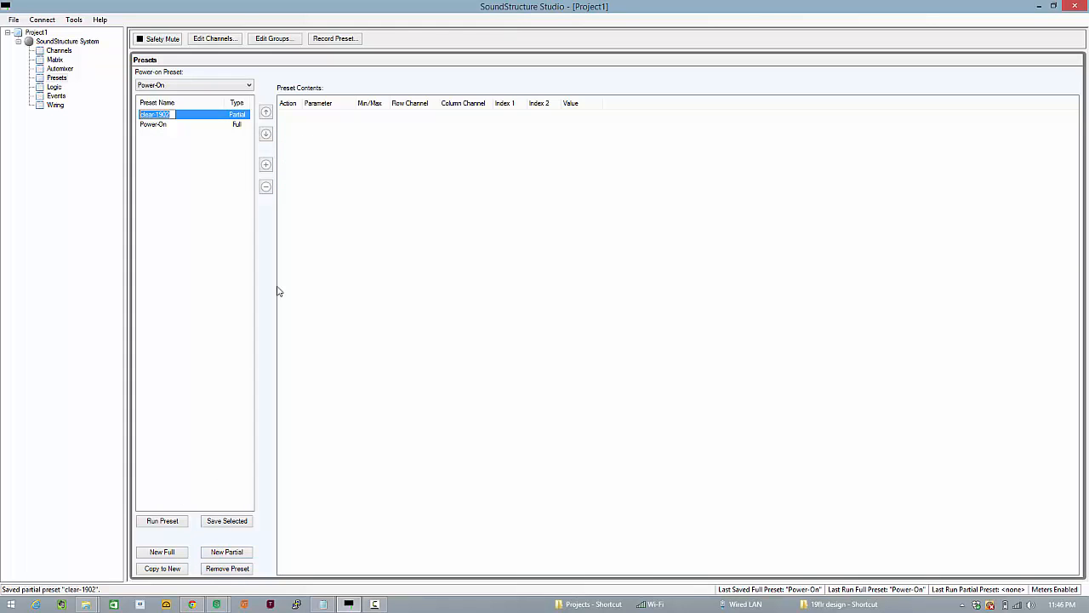
Step: Record the CATV1–4 to ROOM 1902 mutes into the clear-1902 preset with the preset recorder
{"action": "left_click", "coordinate": [334, 37]}
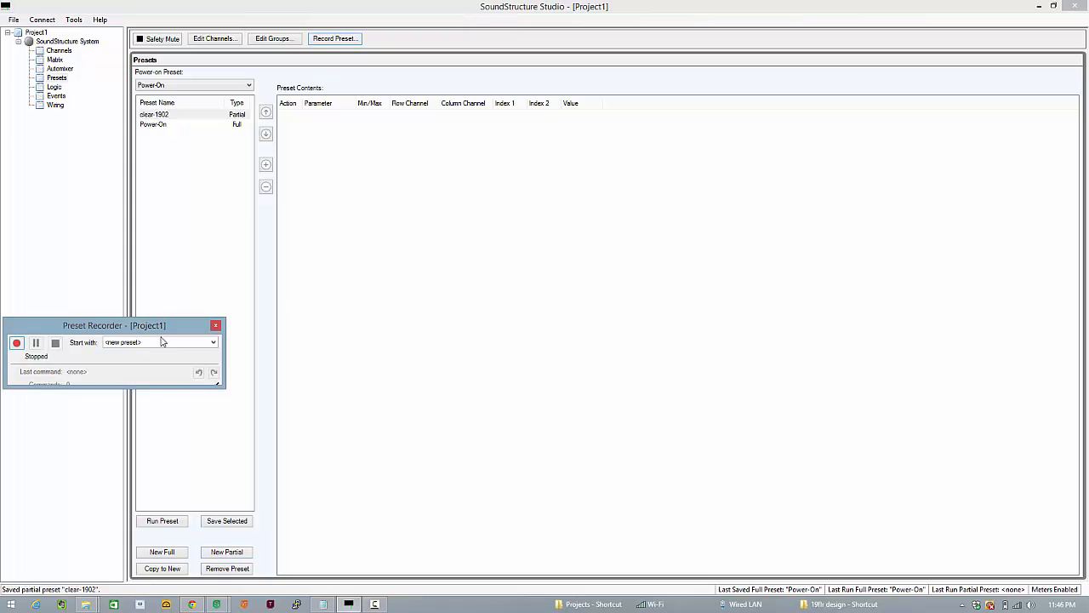
{"action": "left_click", "coordinate": [17, 342]}
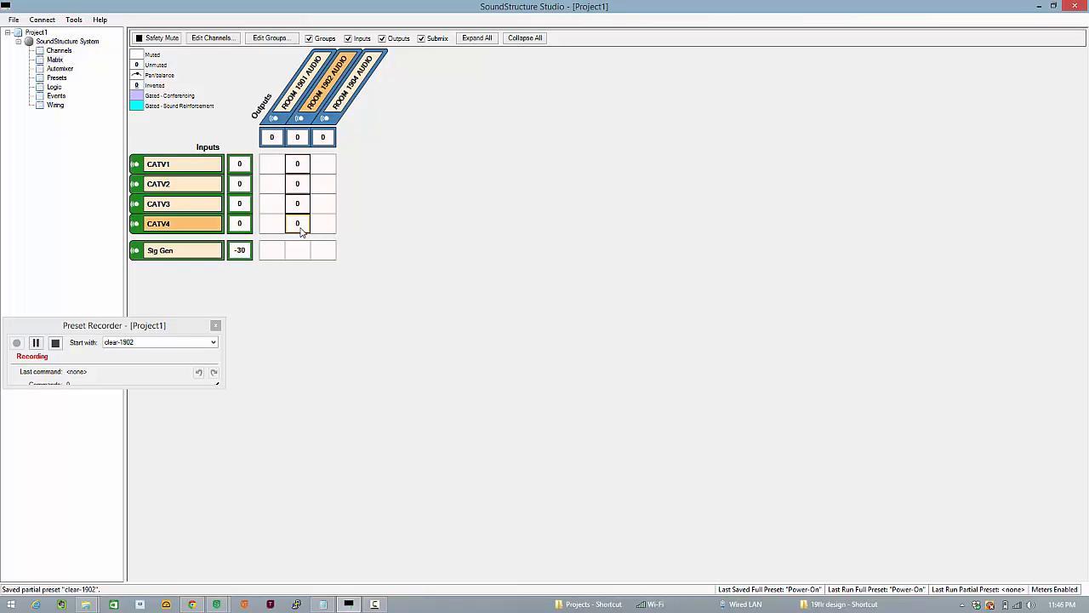
{"action": "double_click", "coordinate": [296, 223]}
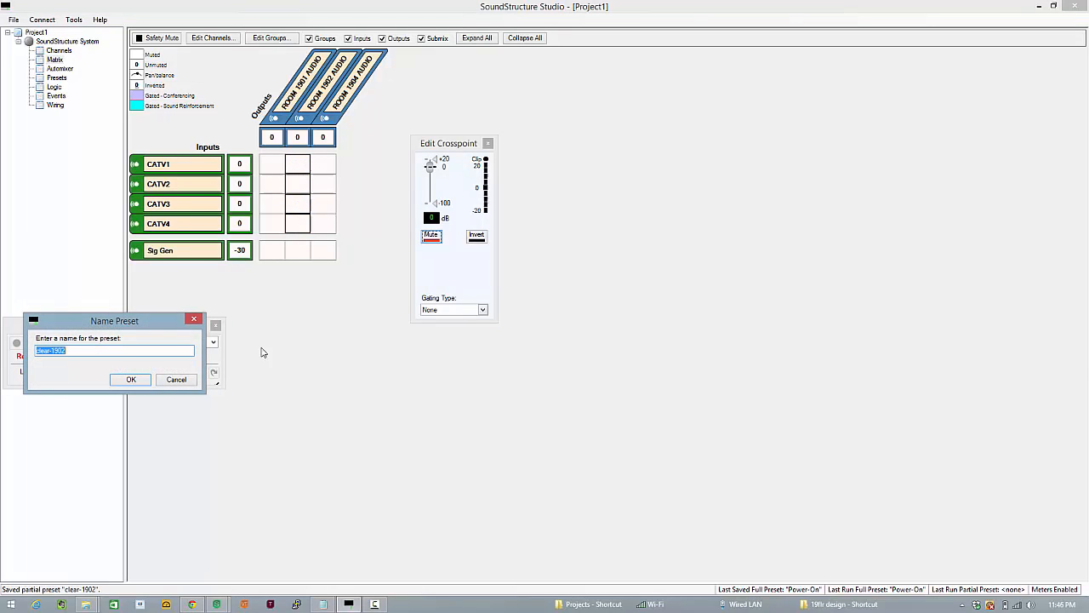
{"action": "left_click", "coordinate": [130, 380]}
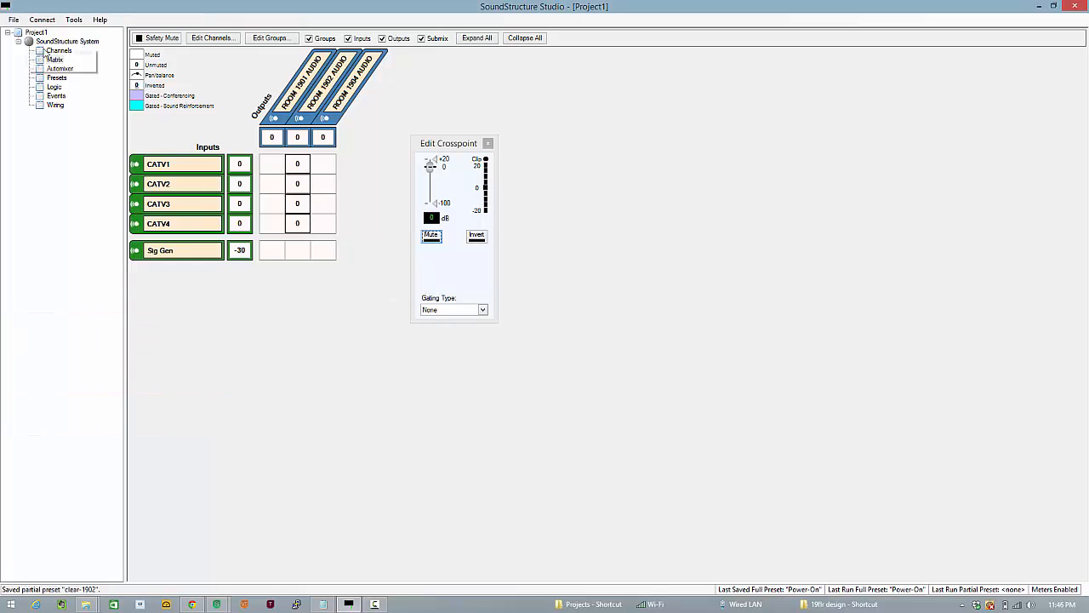
{"action": "left_click", "coordinate": [57, 52]}
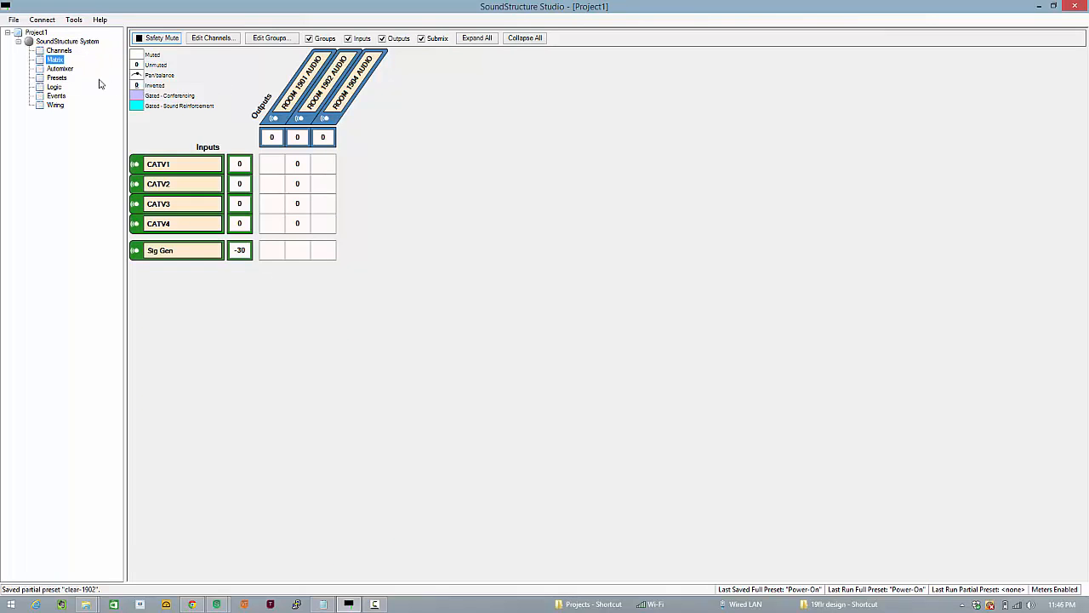
Step: Save and run the clear-1902 preset to clear the CATV routes
{"action": "left_click", "coordinate": [57, 78]}
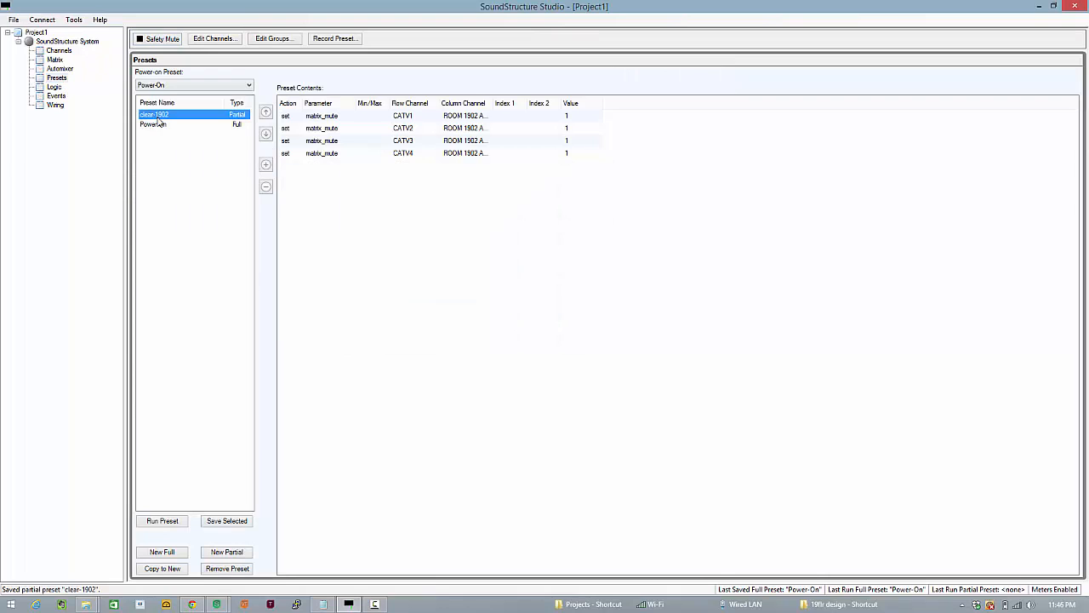
{"action": "left_click", "coordinate": [161, 521]}
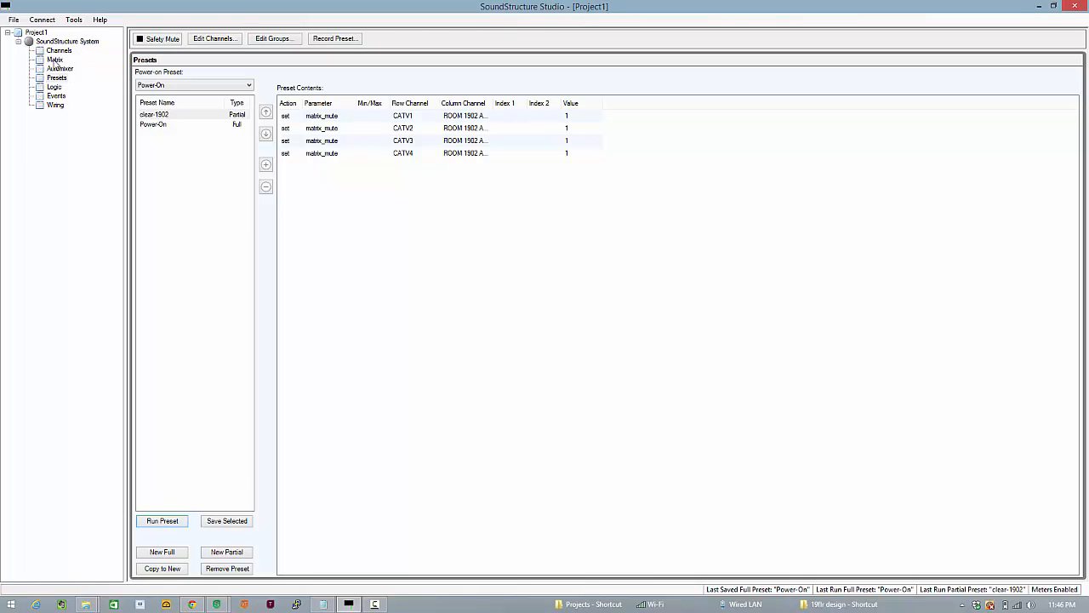
{"action": "left_click", "coordinate": [55, 60]}
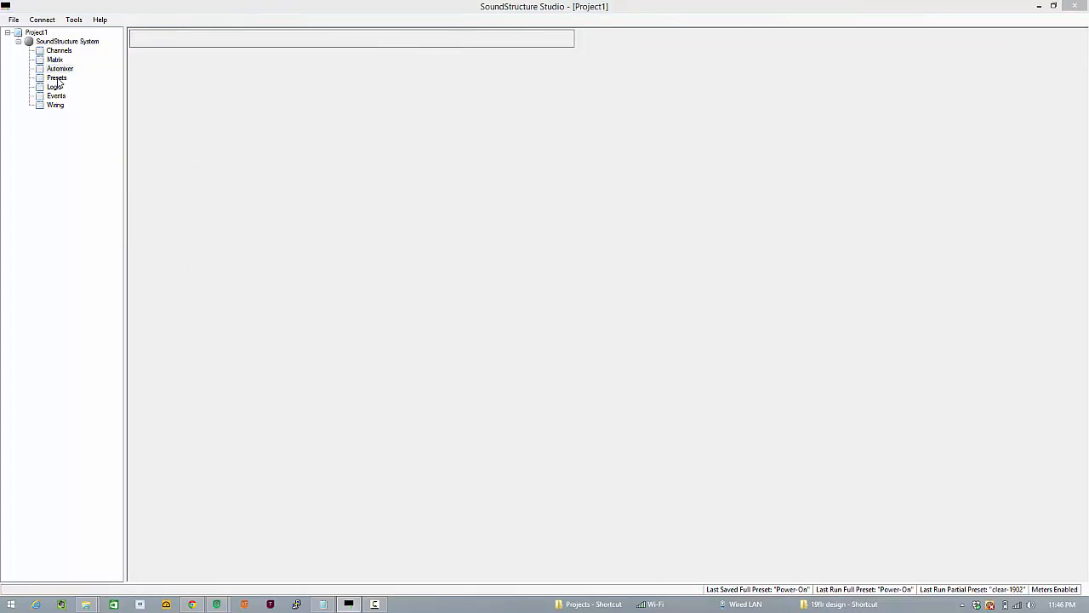
{"action": "left_click", "coordinate": [56, 78]}
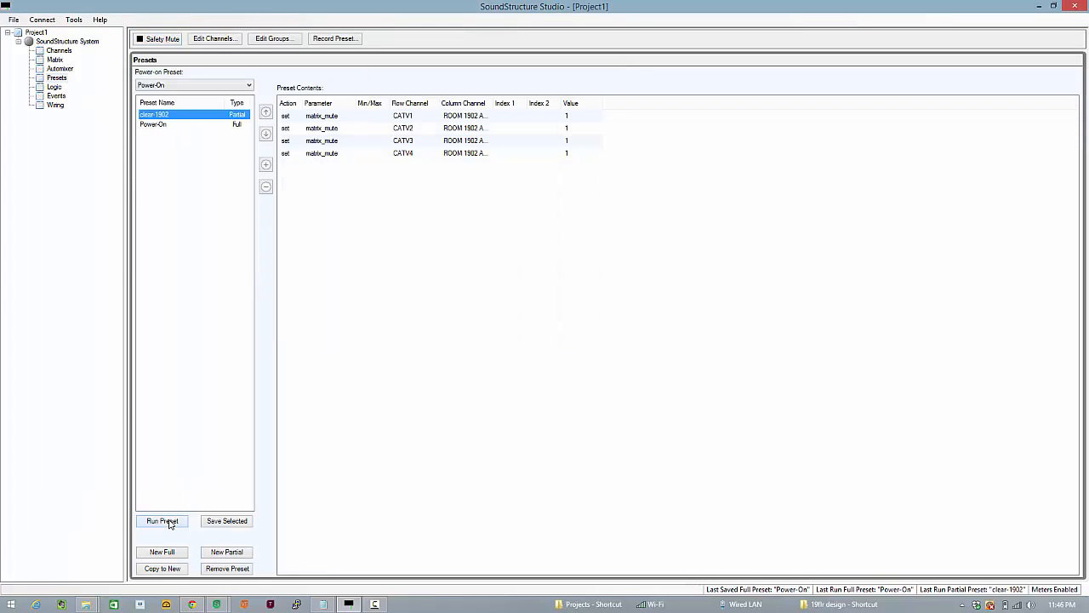
Step: Check the channel strips and routing matrix, then switch to the SIMPL Windows program
{"action": "left_click", "coordinate": [58, 51]}
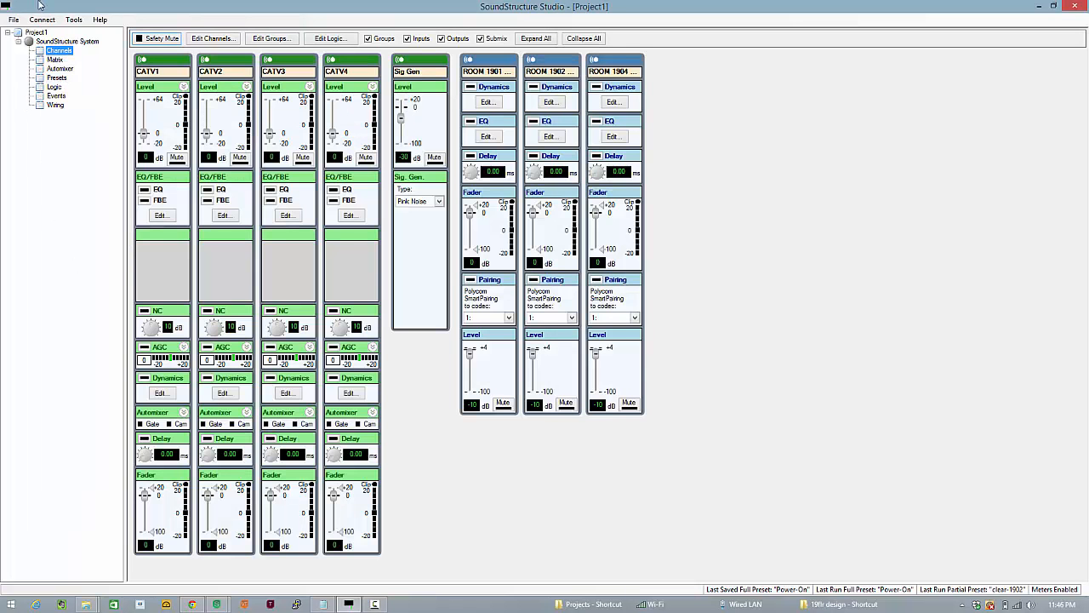
{"action": "left_click", "coordinate": [55, 58]}
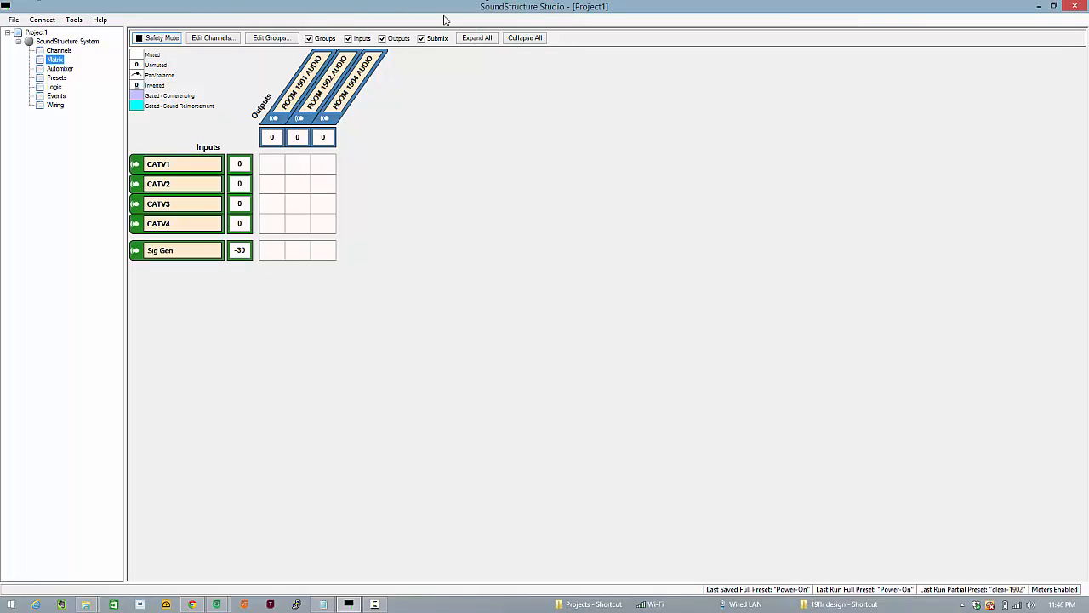
{"action": "mouse_move", "coordinate": [561, 24]}
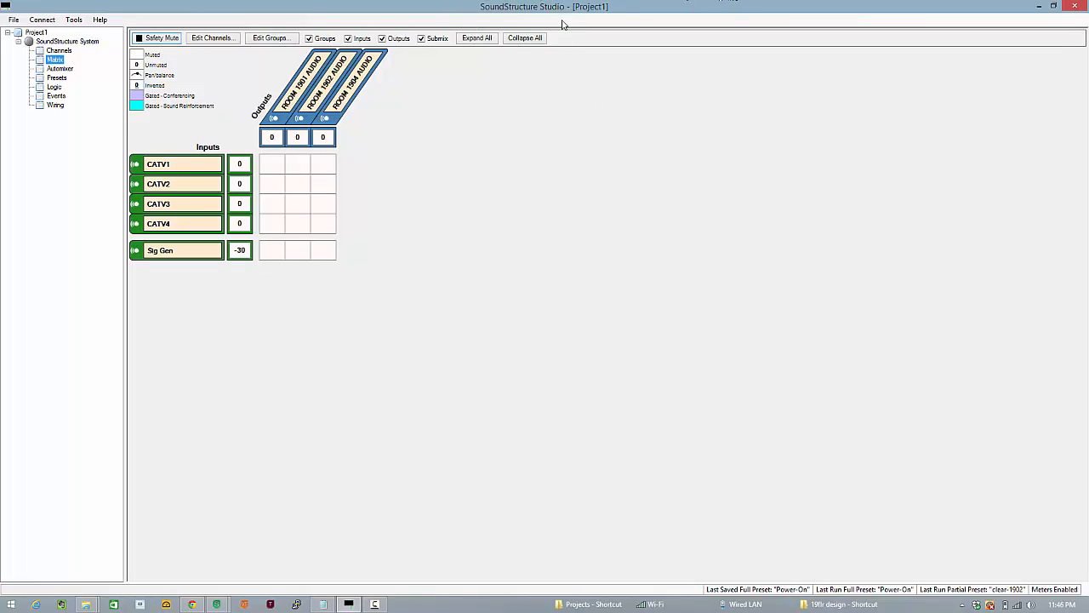
{"action": "left_click", "coordinate": [56, 78]}
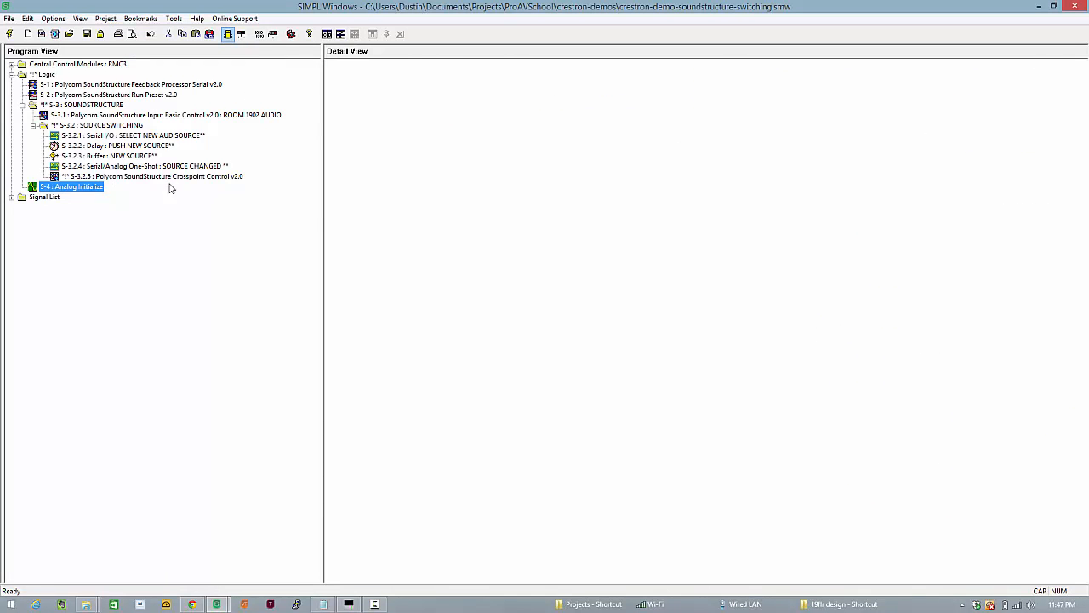
{"action": "mouse_move", "coordinate": [392, 102]}
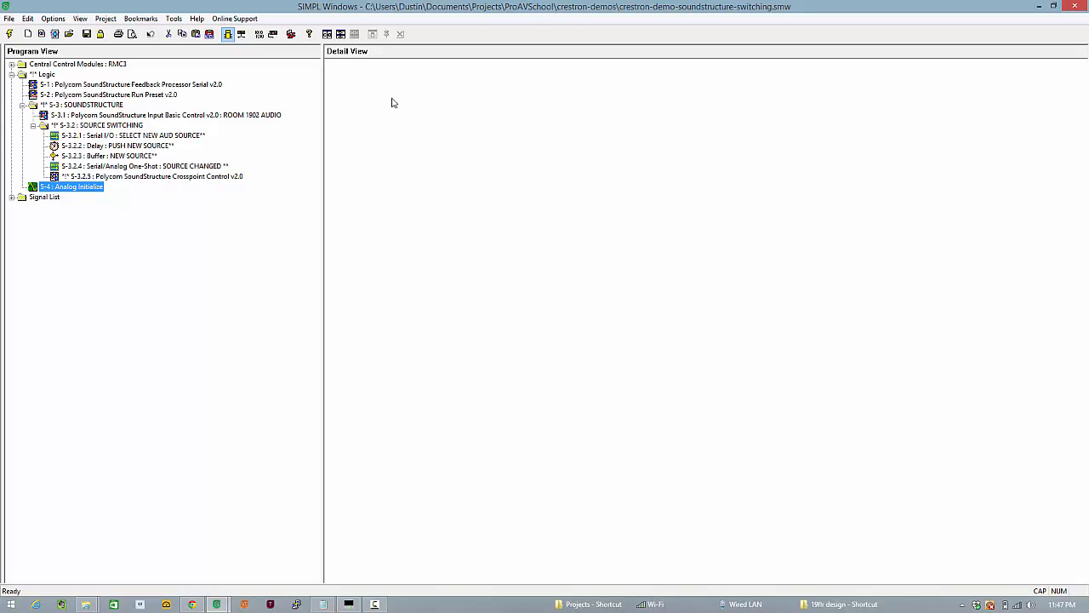
{"action": "mouse_move", "coordinate": [373, 83]}
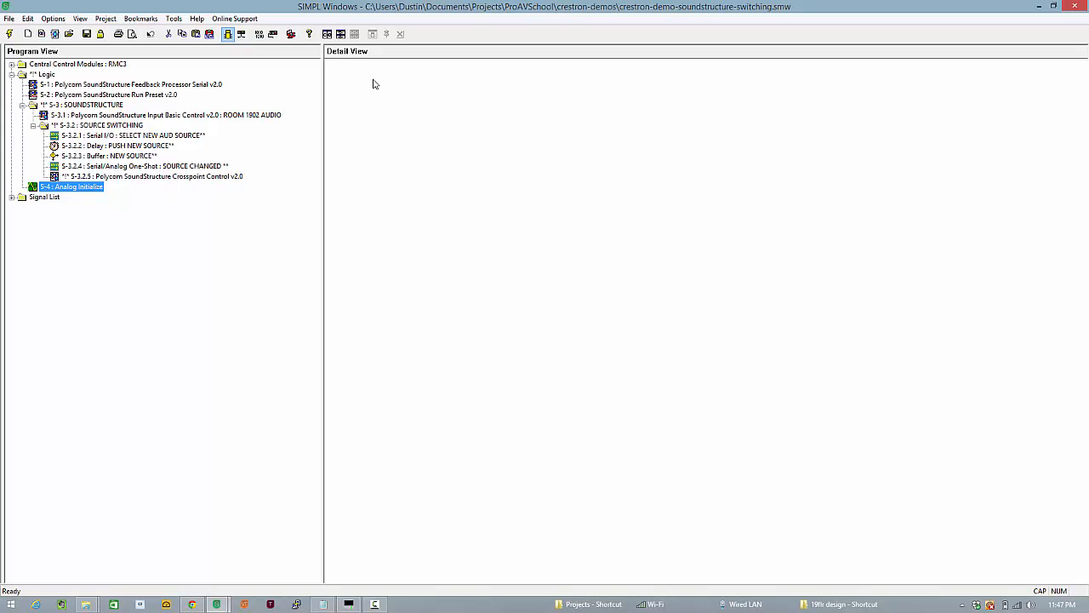
{"action": "mouse_move", "coordinate": [235, 92]}
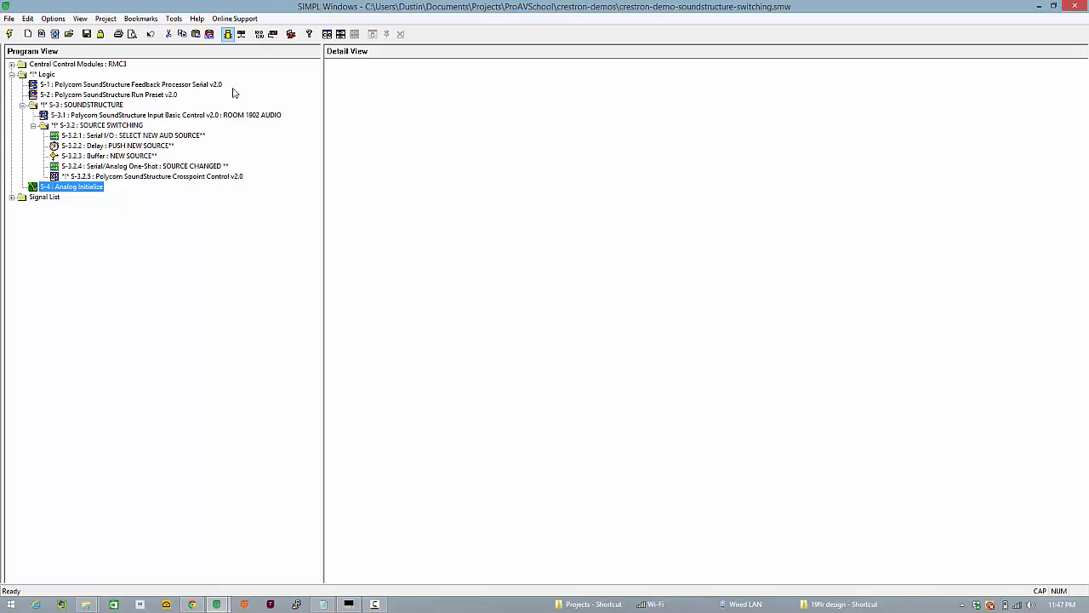
Step: Inspect the Feedback Processor Serial symbol, then open the SoundStructure Run Preset symbol showing ROOM_1902_SS_CLEAR on clear-1902
{"action": "left_click", "coordinate": [128, 84]}
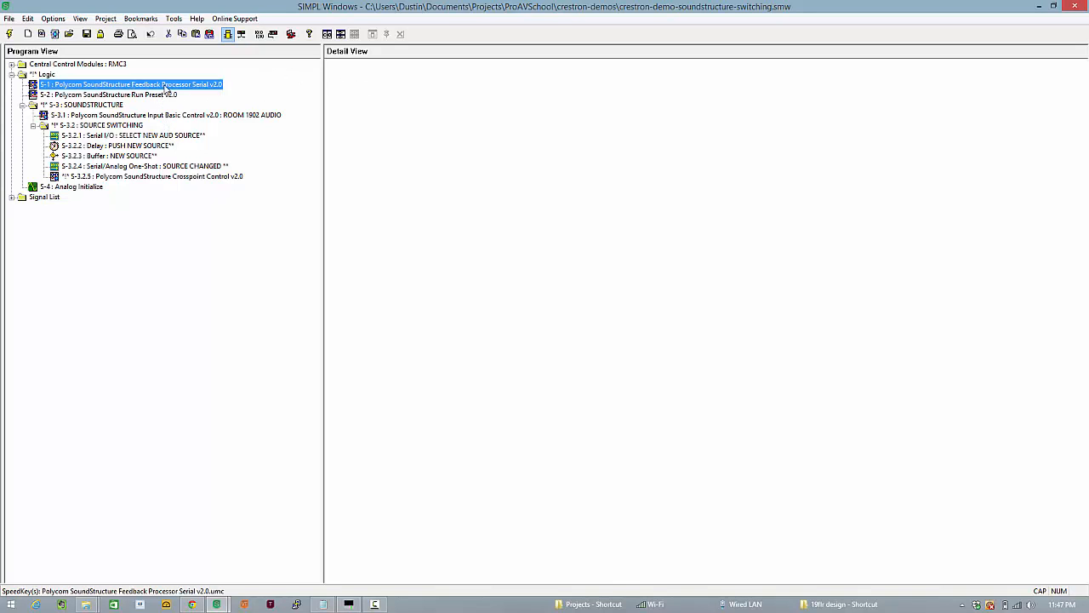
{"action": "double_click", "coordinate": [127, 83]}
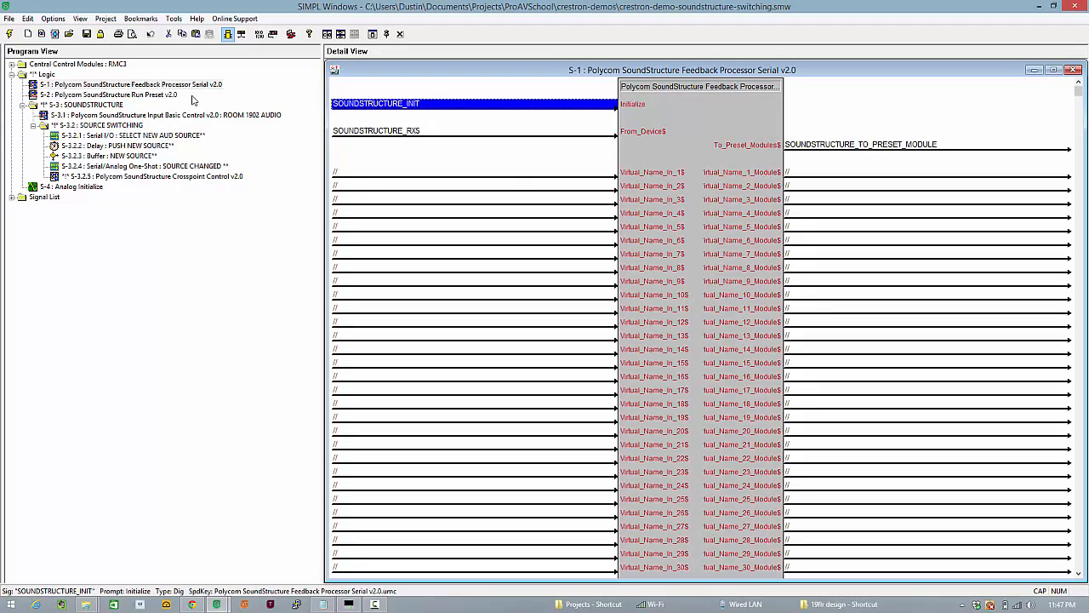
{"action": "left_click", "coordinate": [861, 143]}
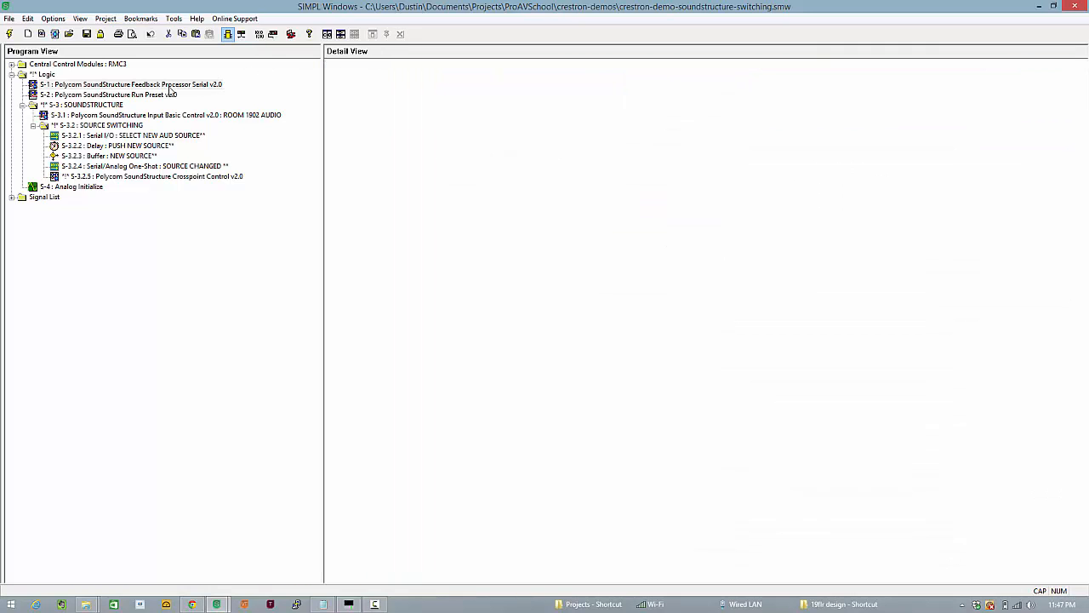
{"action": "double_click", "coordinate": [109, 95]}
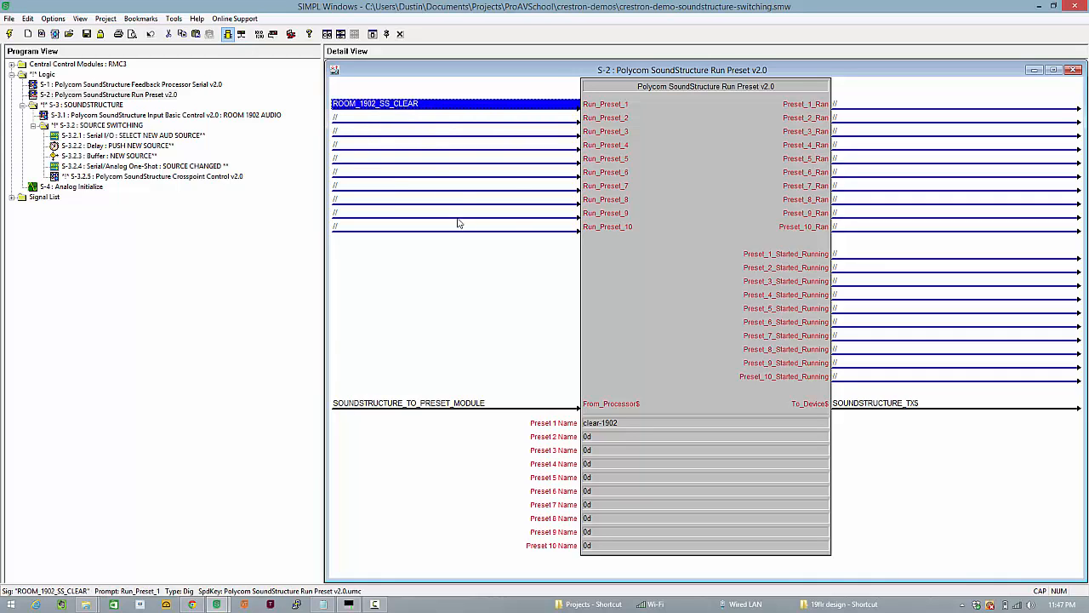
{"action": "mouse_move", "coordinate": [88, 71]}
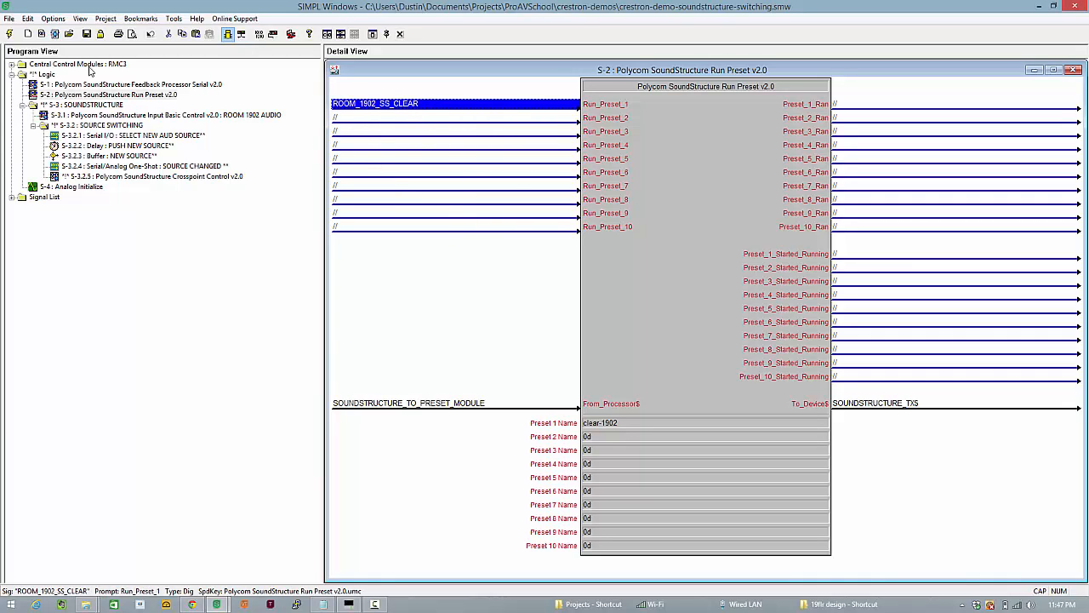
{"action": "mouse_move", "coordinate": [895, 272]}
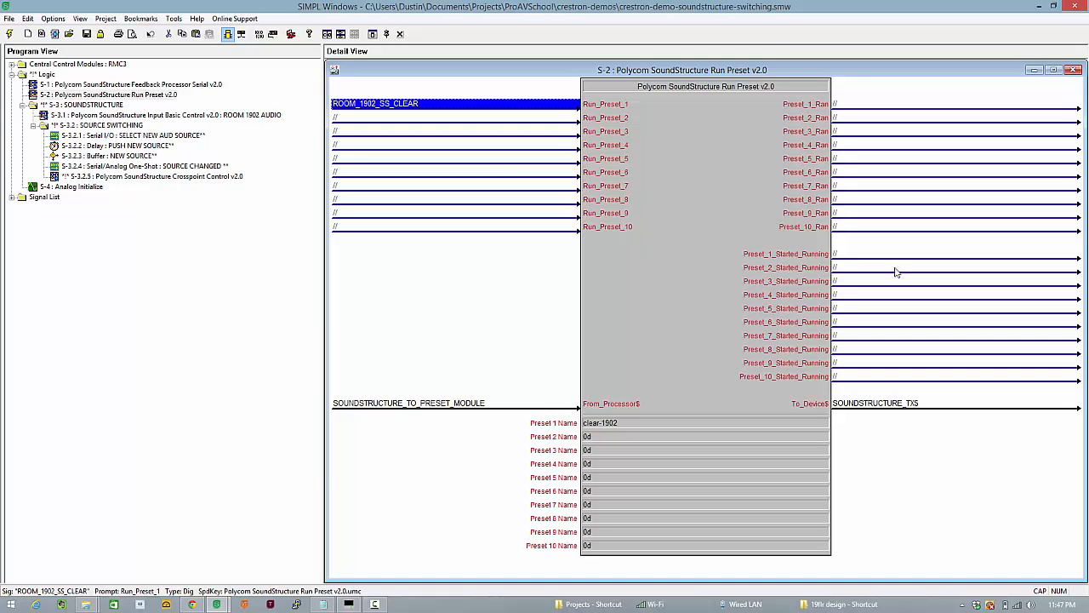
{"action": "mouse_move", "coordinate": [509, 351]}
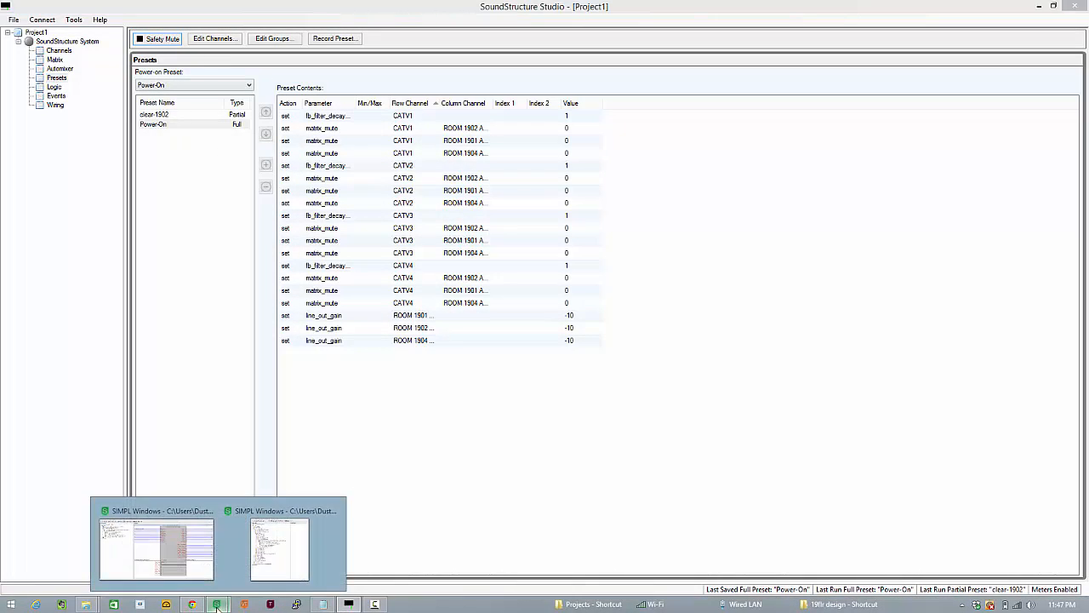
{"action": "left_click", "coordinate": [279, 548]}
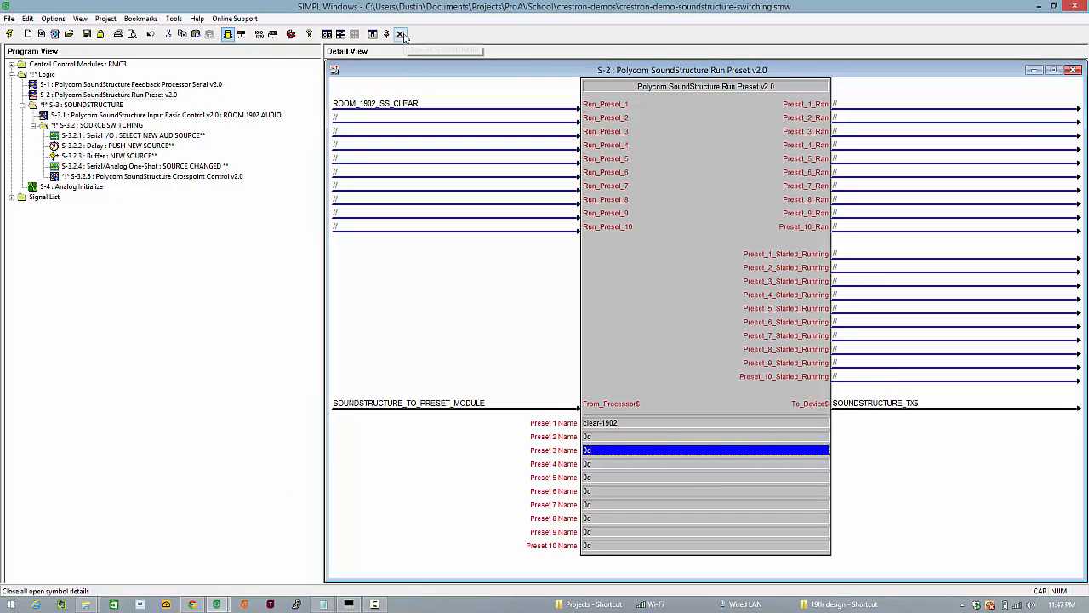
Step: Review the Analog Initialize symbol's SRC_CATV4 input and ROOM_1902_SOURCE output driving the source-changed one-shot
{"action": "left_click", "coordinate": [400, 34]}
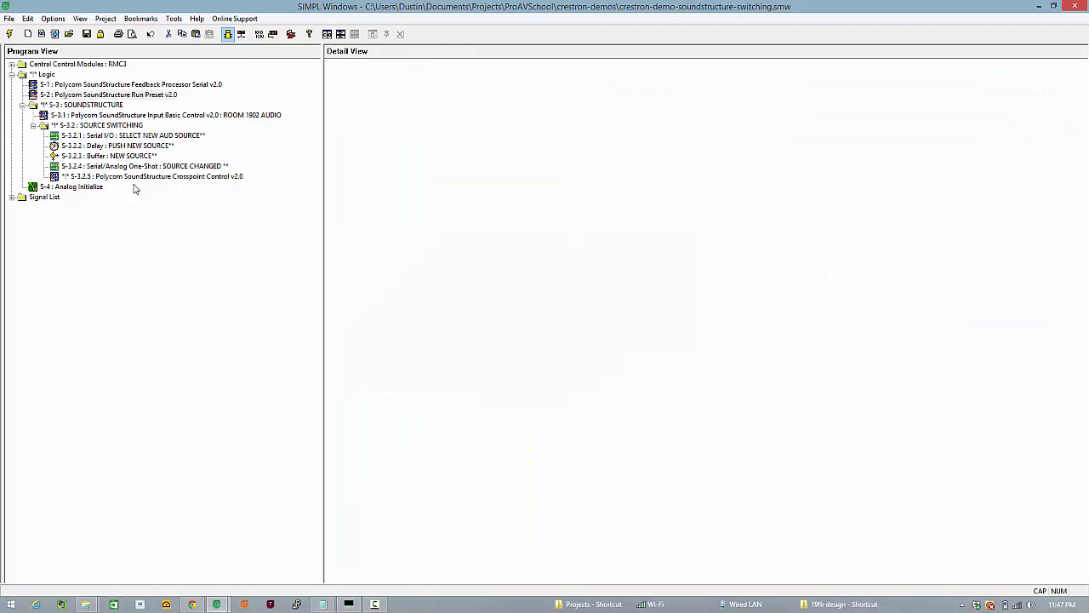
{"action": "double_click", "coordinate": [75, 185]}
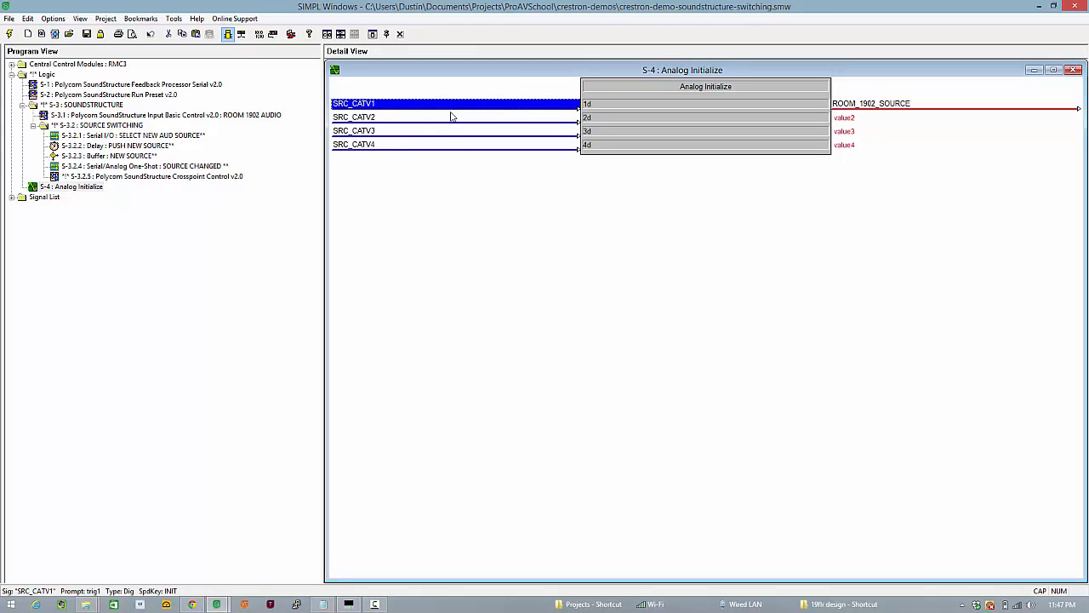
{"action": "left_click", "coordinate": [353, 143]}
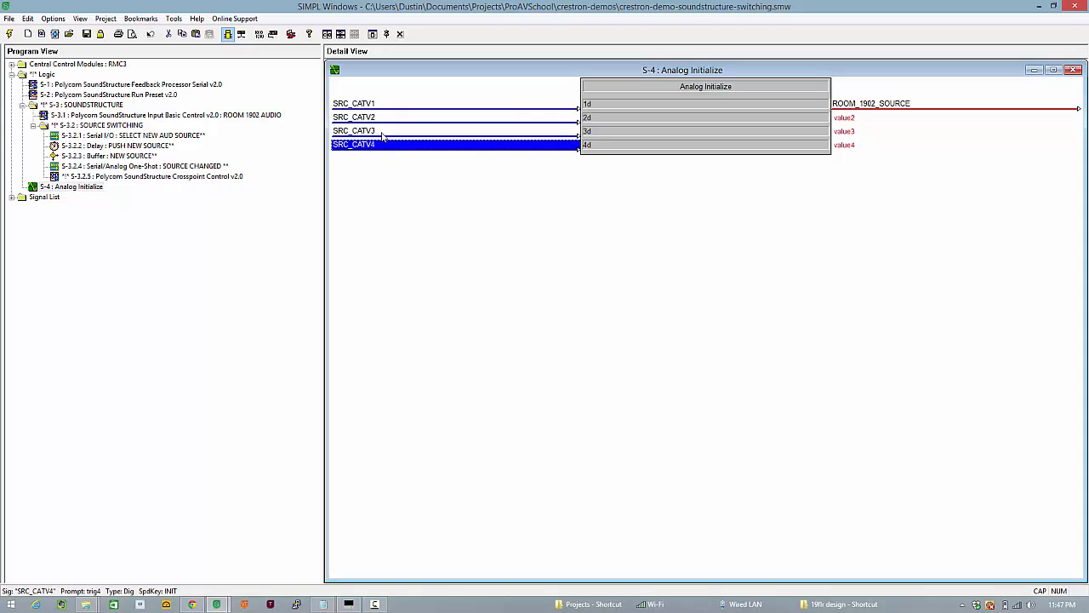
{"action": "left_click", "coordinate": [871, 103]}
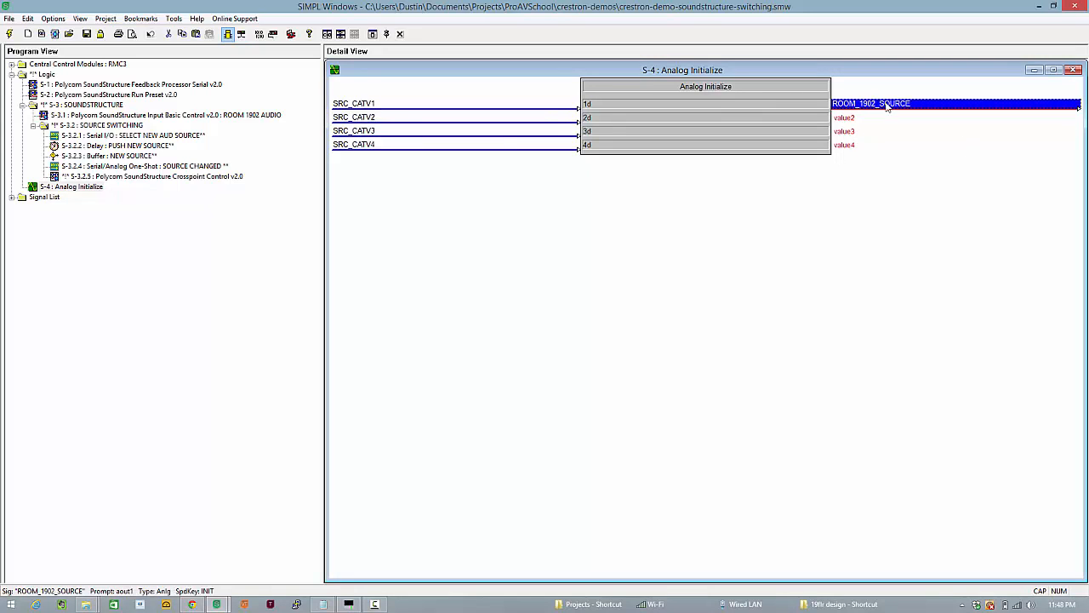
{"action": "mouse_move", "coordinate": [150, 177]}
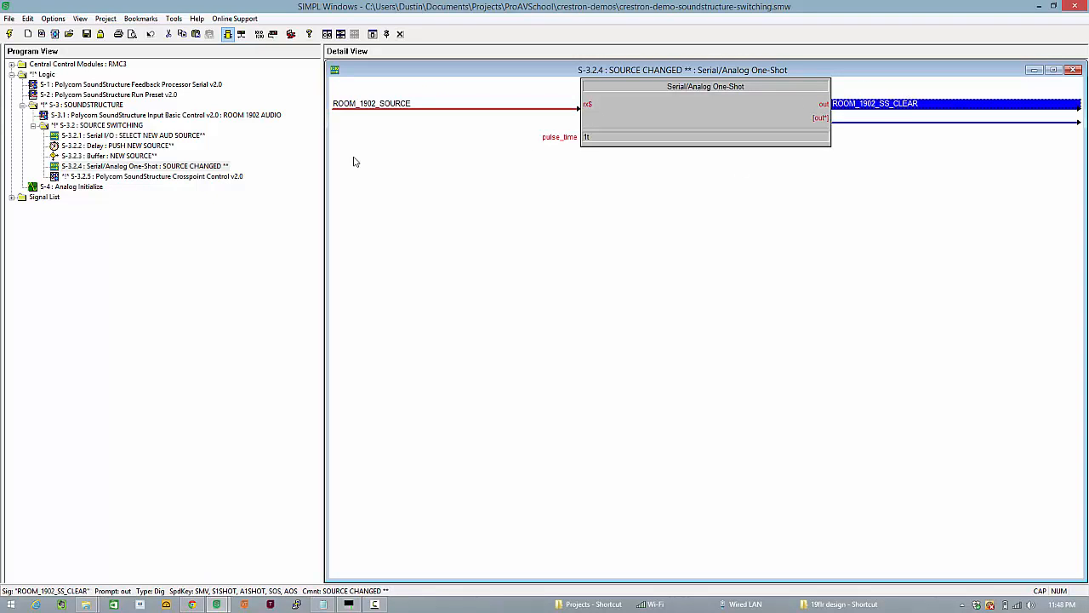
{"action": "double_click", "coordinate": [875, 104]}
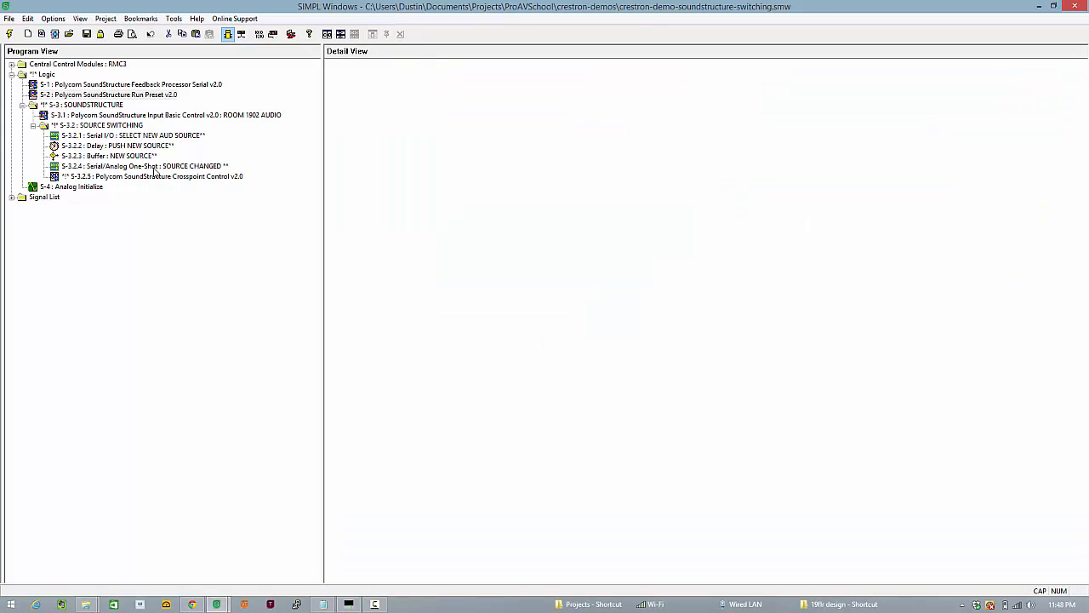
{"action": "mouse_move", "coordinate": [143, 155]}
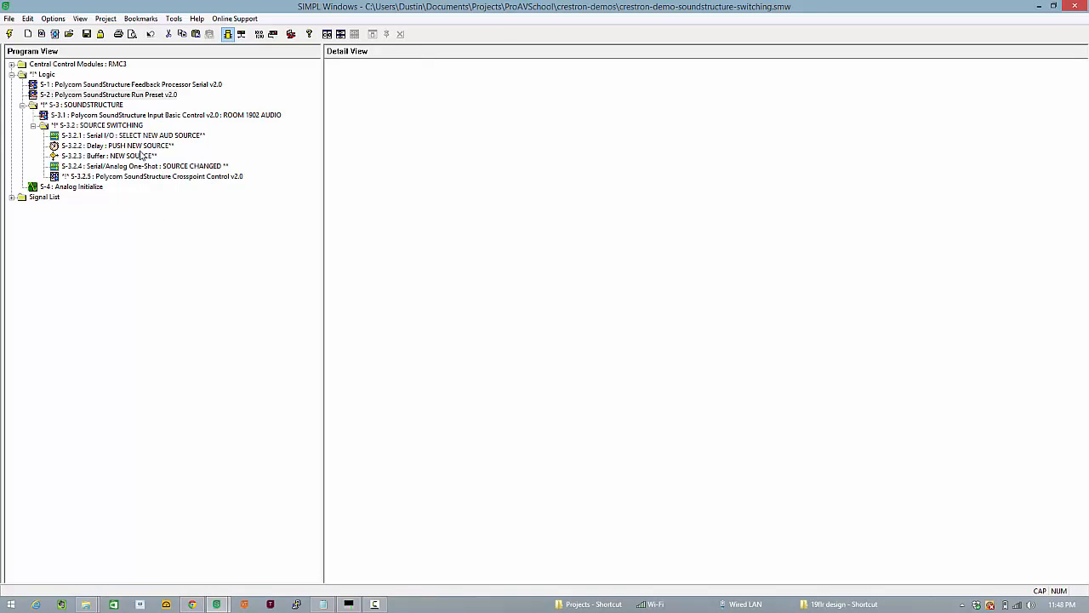
{"action": "mouse_move", "coordinate": [150, 183]}
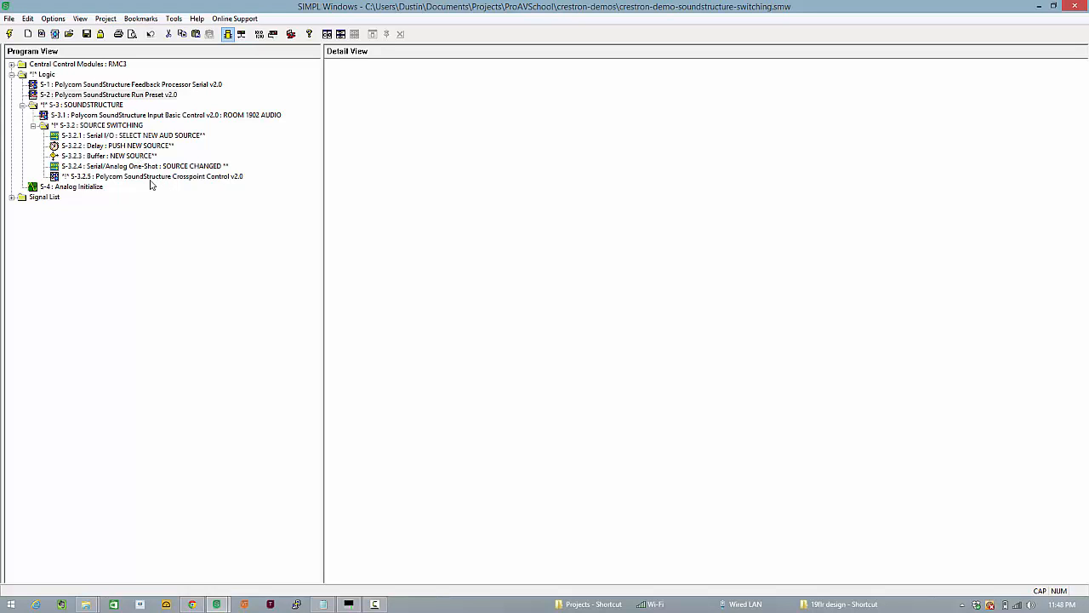
{"action": "mouse_move", "coordinate": [109, 180]}
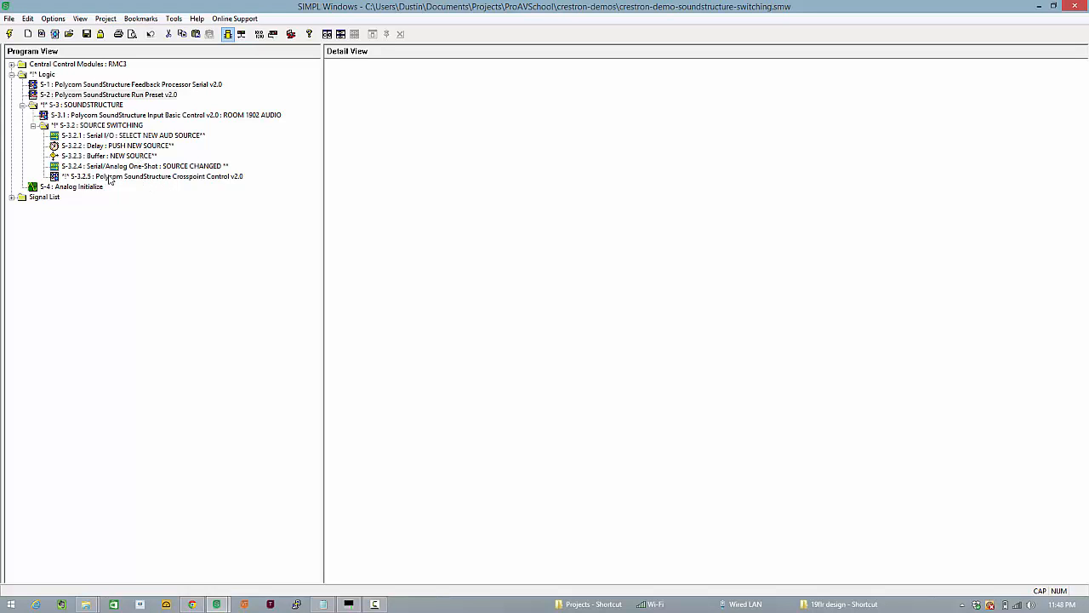
Step: Trace where ROOM_1902_SOURCE is driven, then tile the source-switching symbols side by side
{"action": "double_click", "coordinate": [77, 185]}
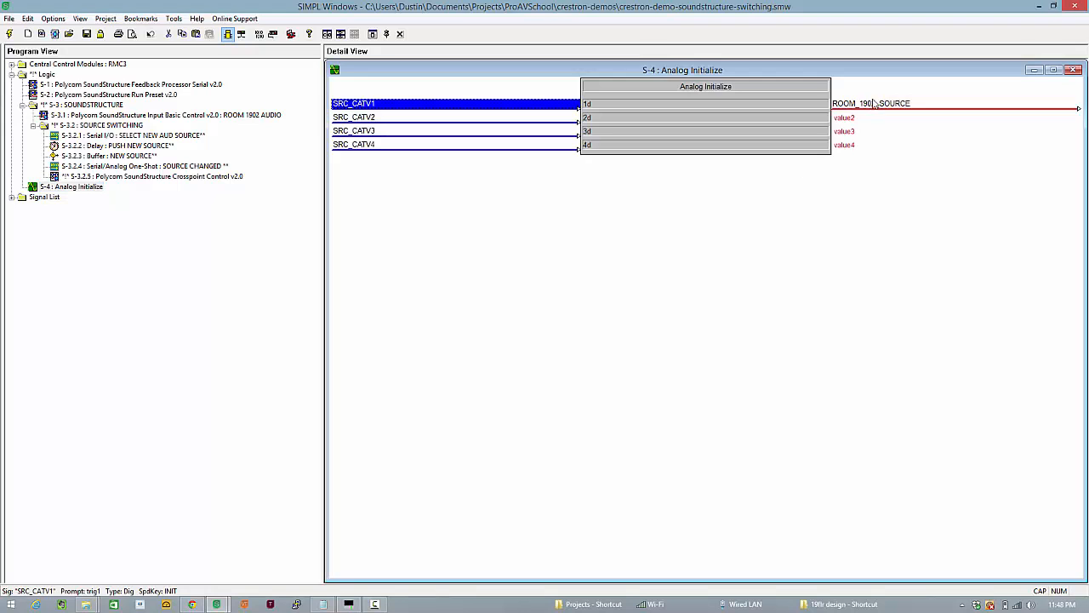
{"action": "double_click", "coordinate": [871, 104]}
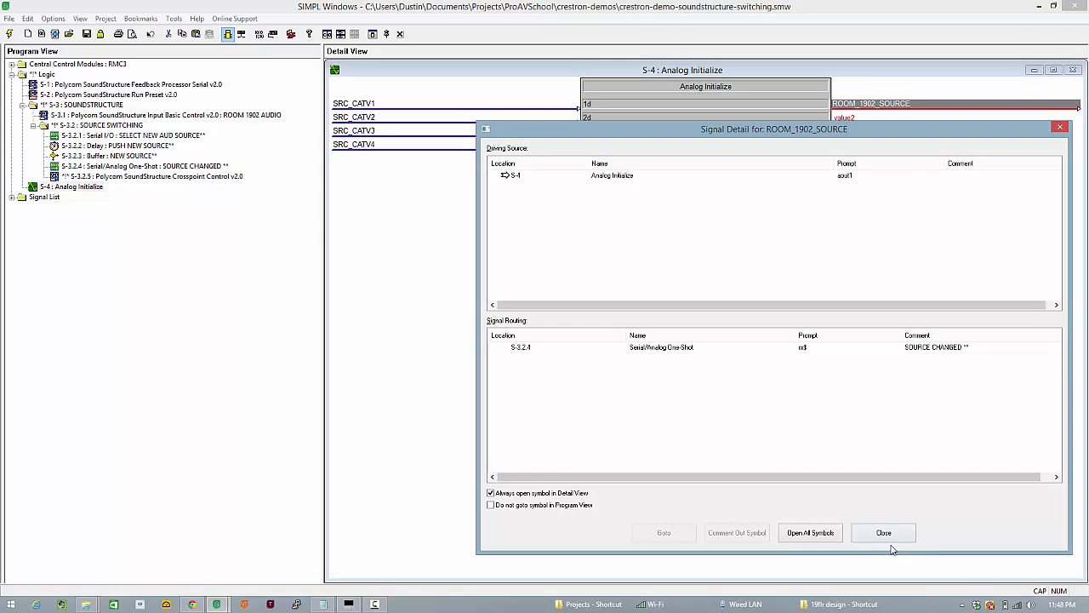
{"action": "left_click", "coordinate": [883, 531]}
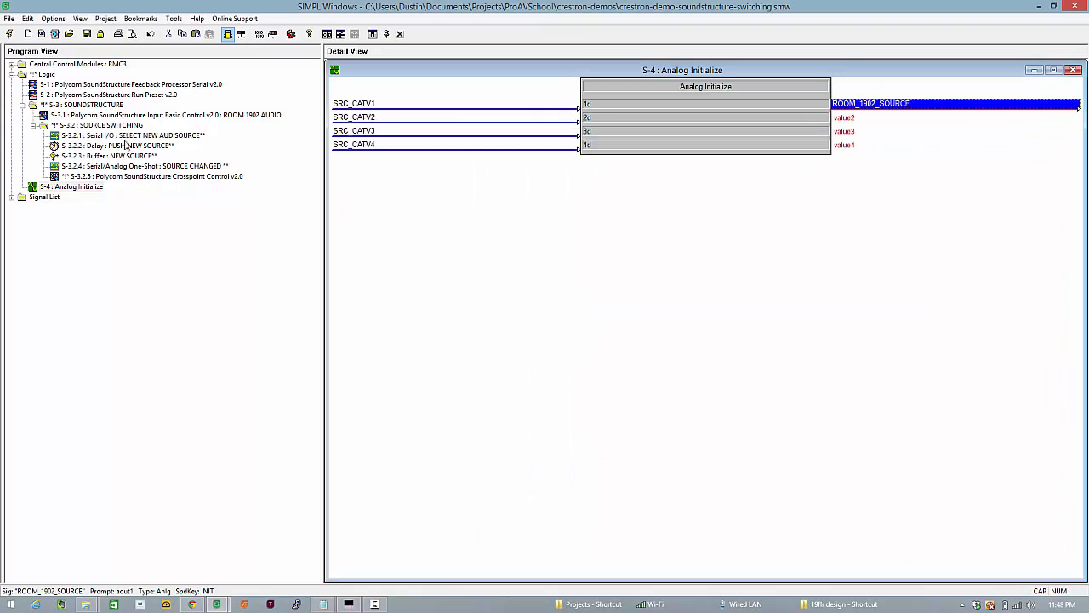
{"action": "left_click", "coordinate": [132, 136]}
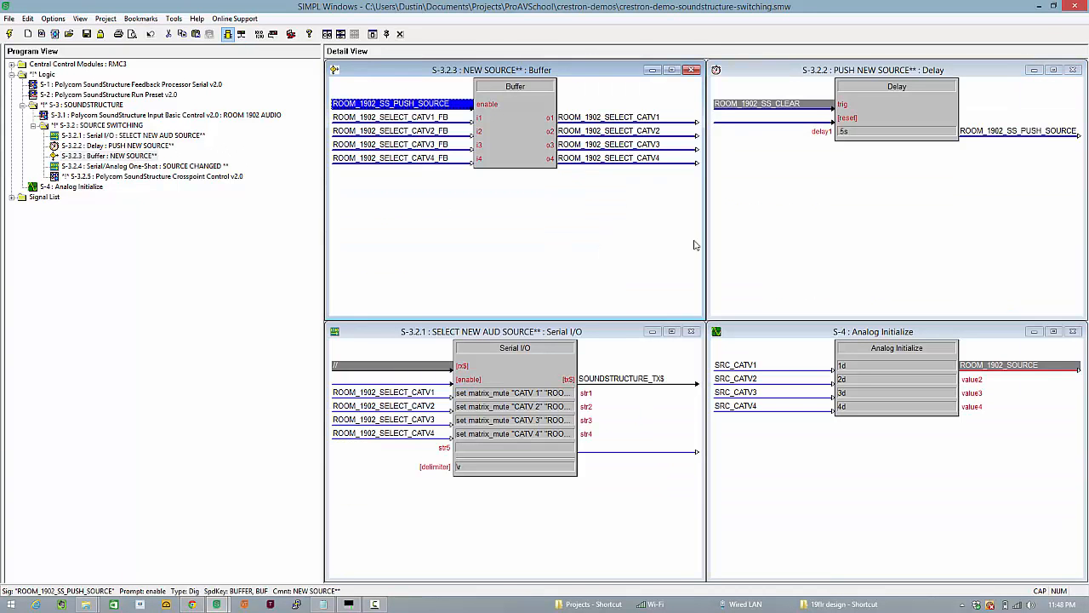
{"action": "mouse_move", "coordinate": [702, 286]}
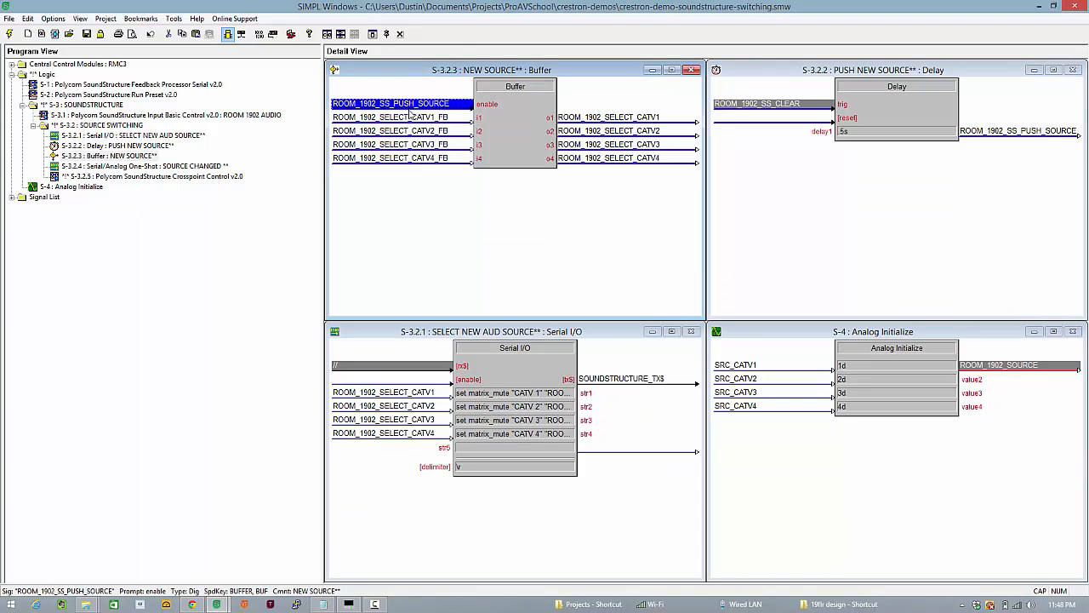
Step: Select the ROOM_1902_SELECT_CATV1–4_FB buffer inputs and add an Interlock with SRC_CATV1–4 inputs
{"action": "left_click", "coordinate": [392, 130]}
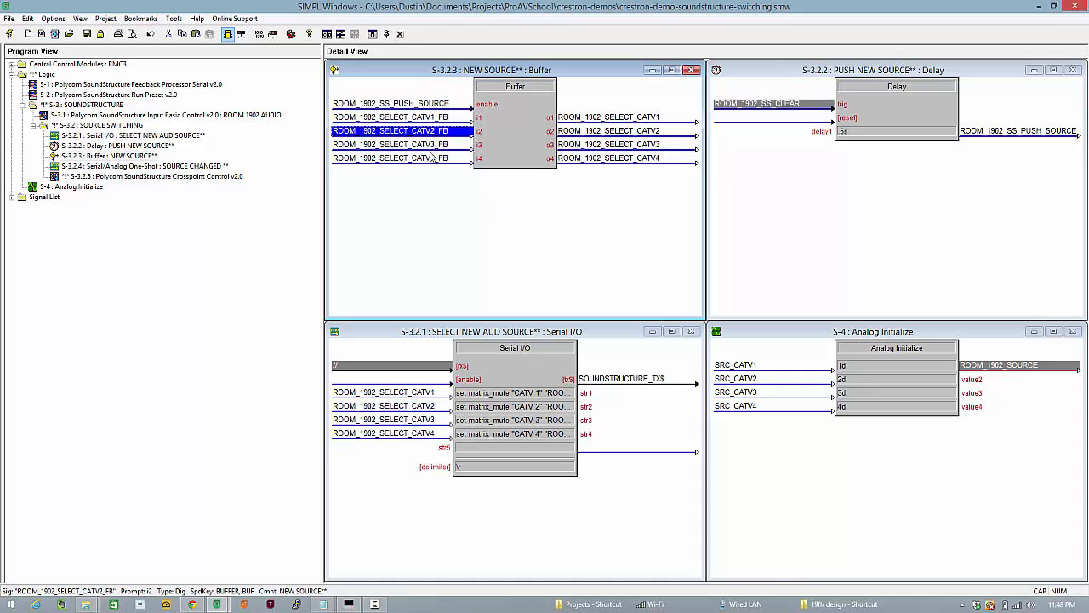
{"action": "left_click", "coordinate": [391, 157]}
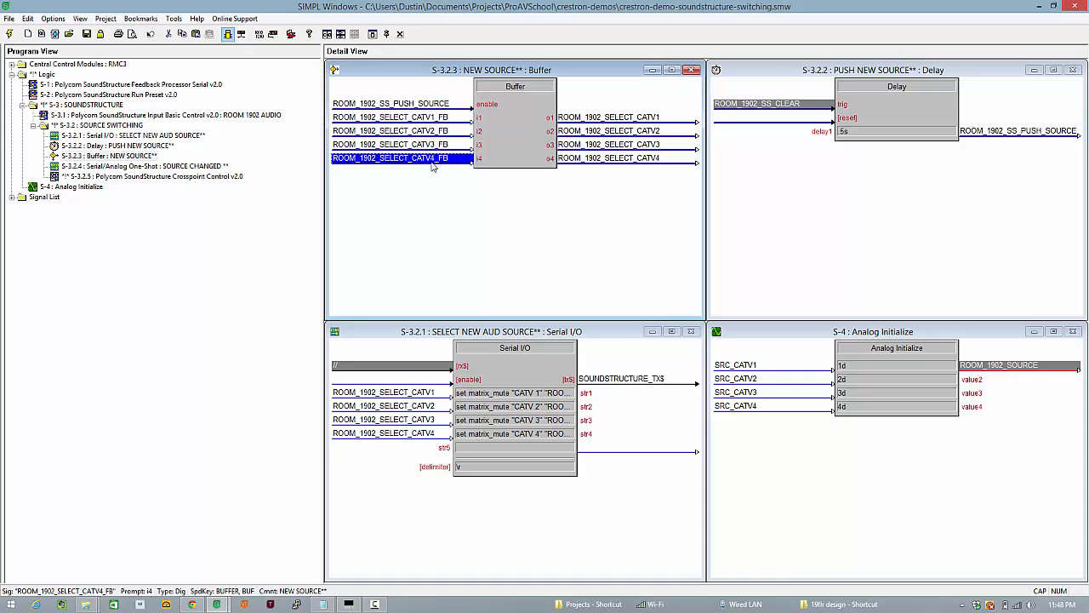
{"action": "left_click", "coordinate": [392, 116]}
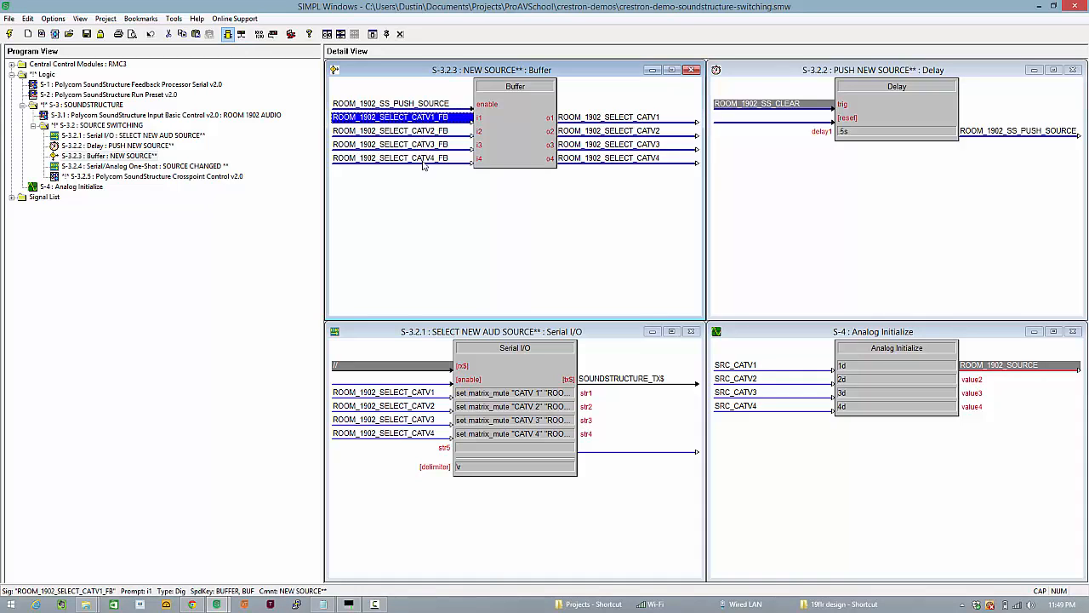
{"action": "left_click", "coordinate": [391, 156]}
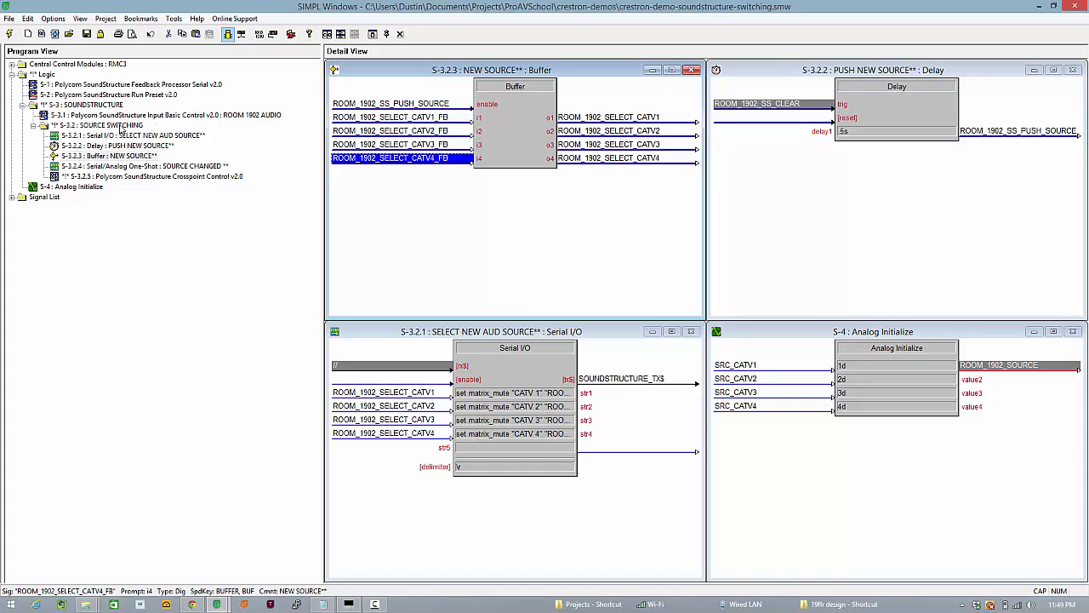
{"action": "left_click", "coordinate": [98, 126]}
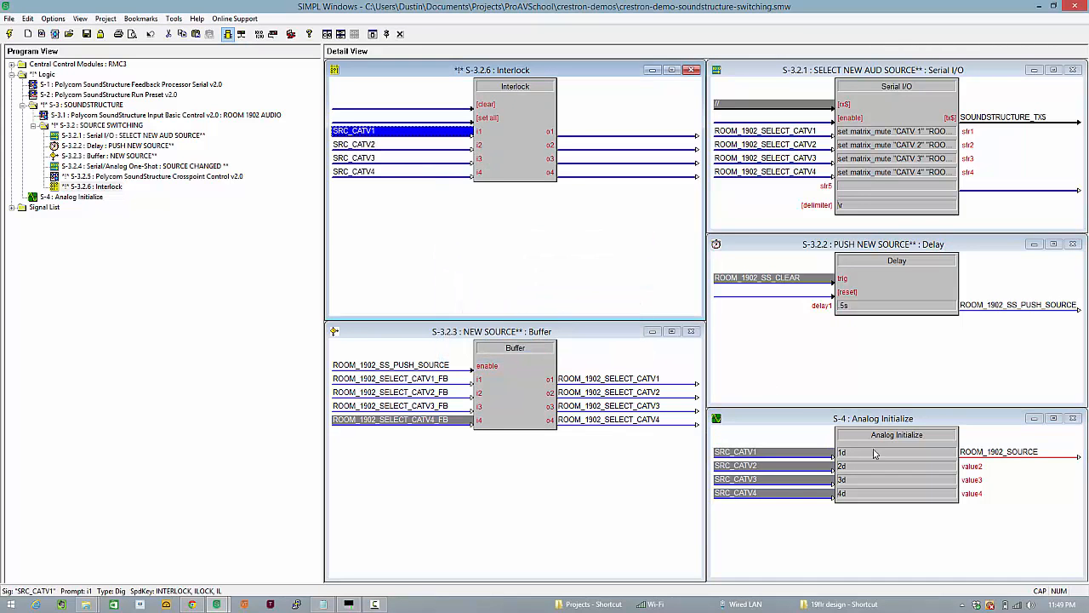
Step: Copy the ROOM_1902_SELECT_CATV1–4_FB names onto the Interlock outputs
{"action": "left_click", "coordinate": [391, 419]}
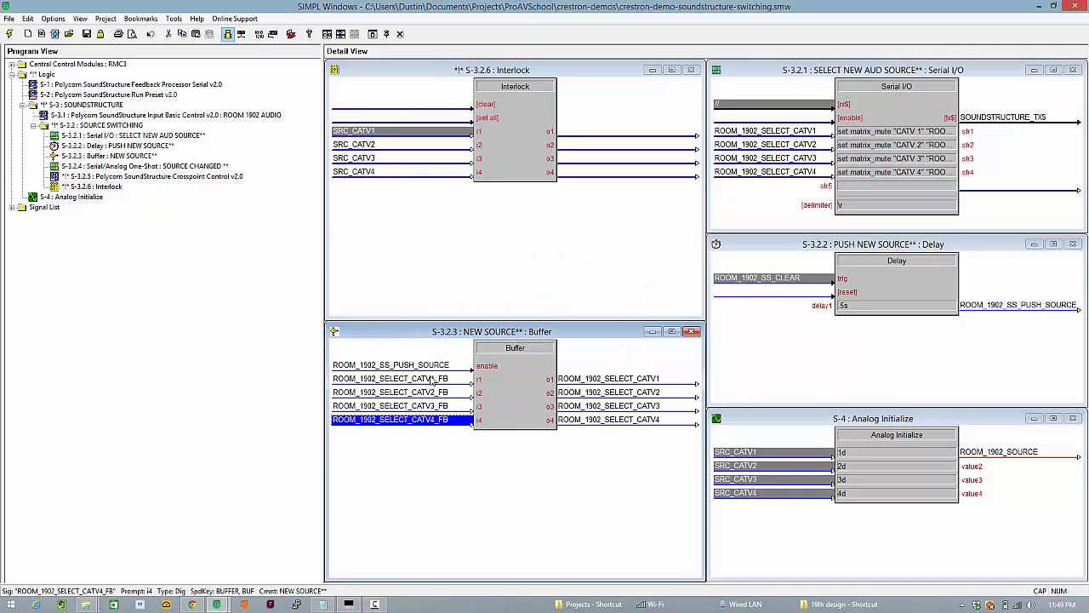
{"action": "left_click", "coordinate": [392, 378]}
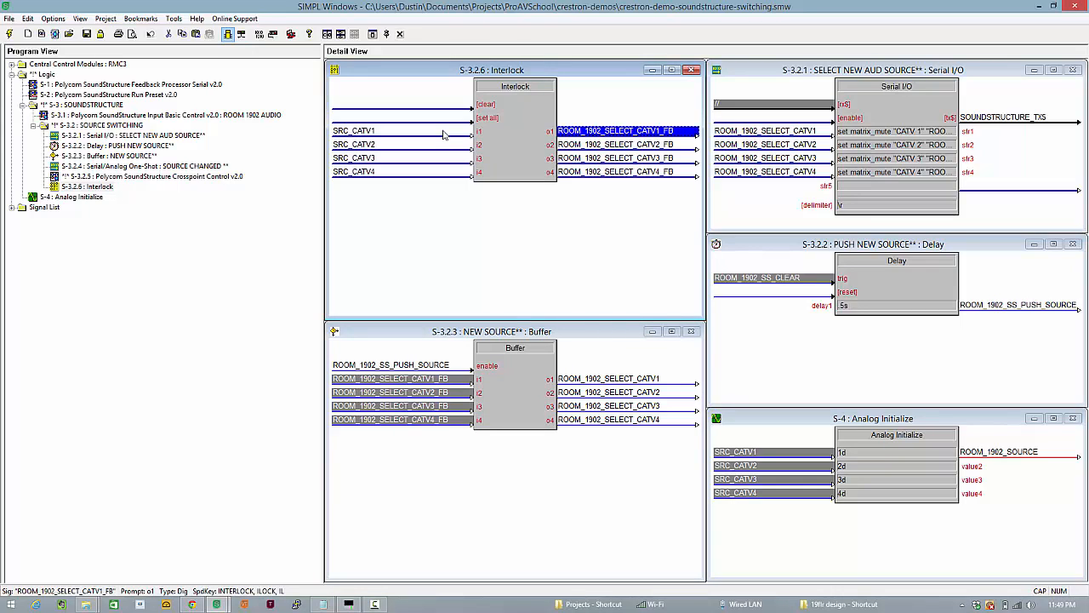
{"action": "mouse_move", "coordinate": [443, 129]}
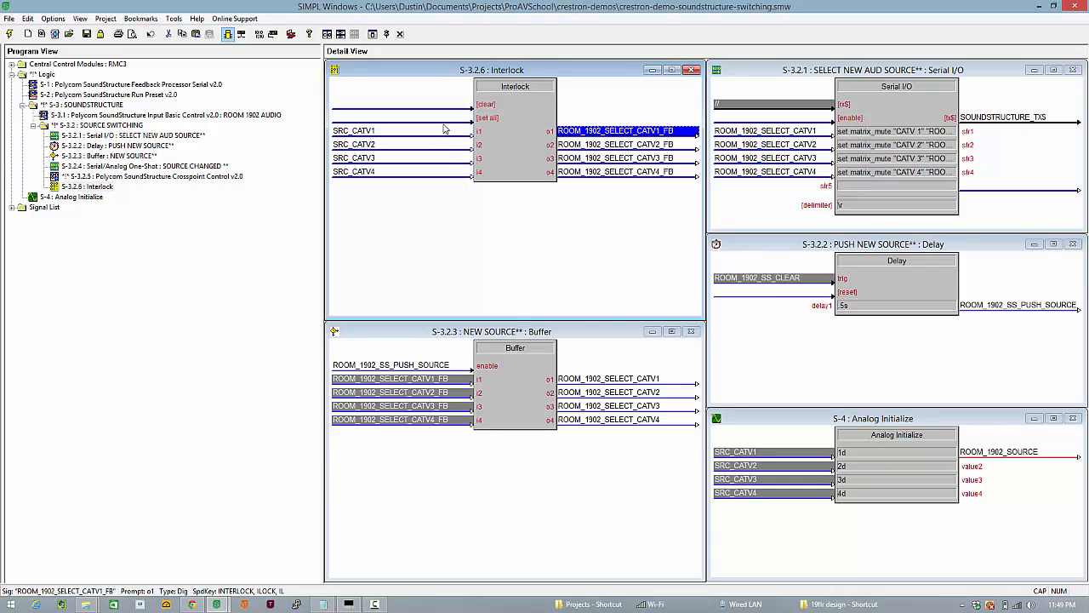
{"action": "mouse_move", "coordinate": [429, 170]}
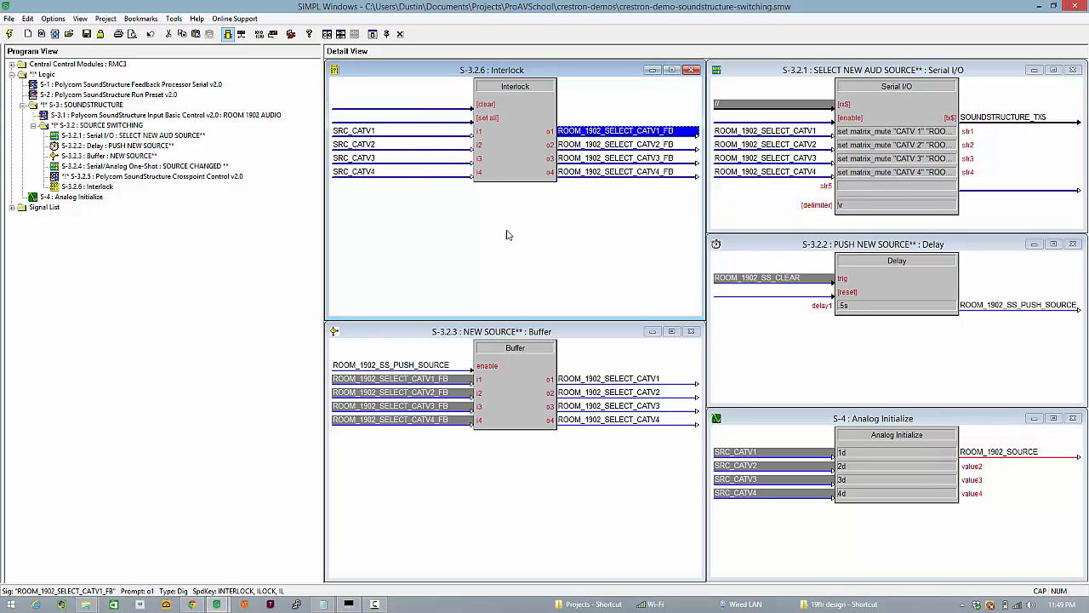
{"action": "mouse_move", "coordinate": [429, 143]}
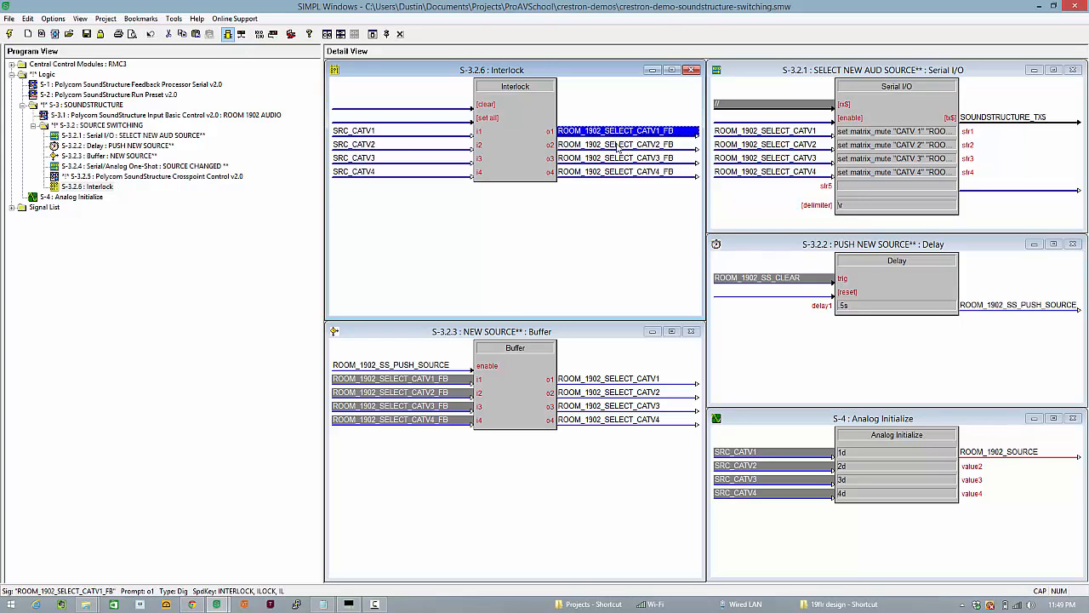
{"action": "mouse_move", "coordinate": [614, 317]}
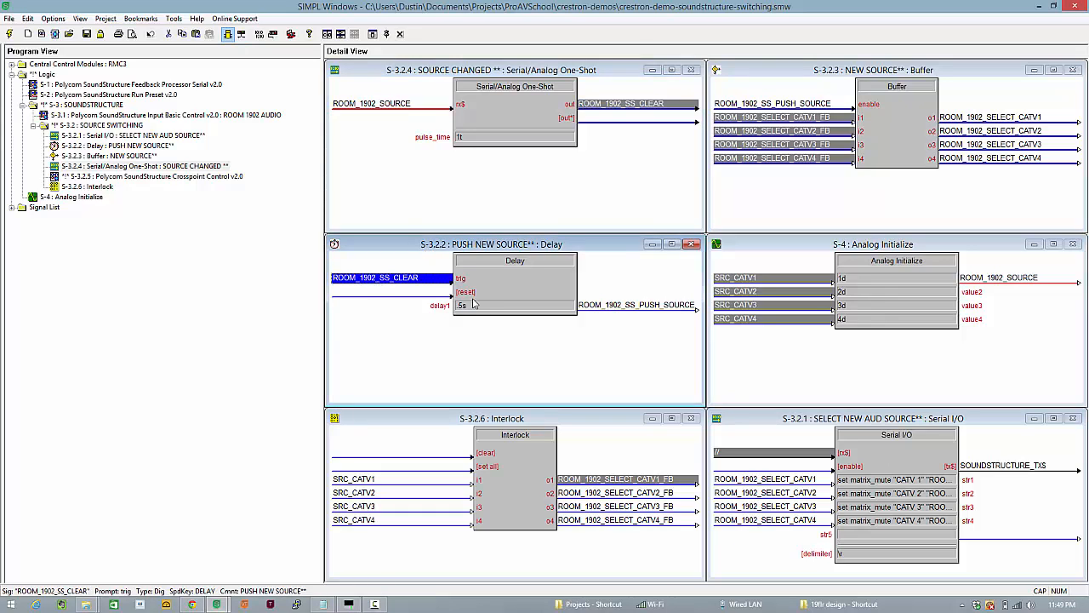
{"action": "mouse_move", "coordinate": [504, 297]}
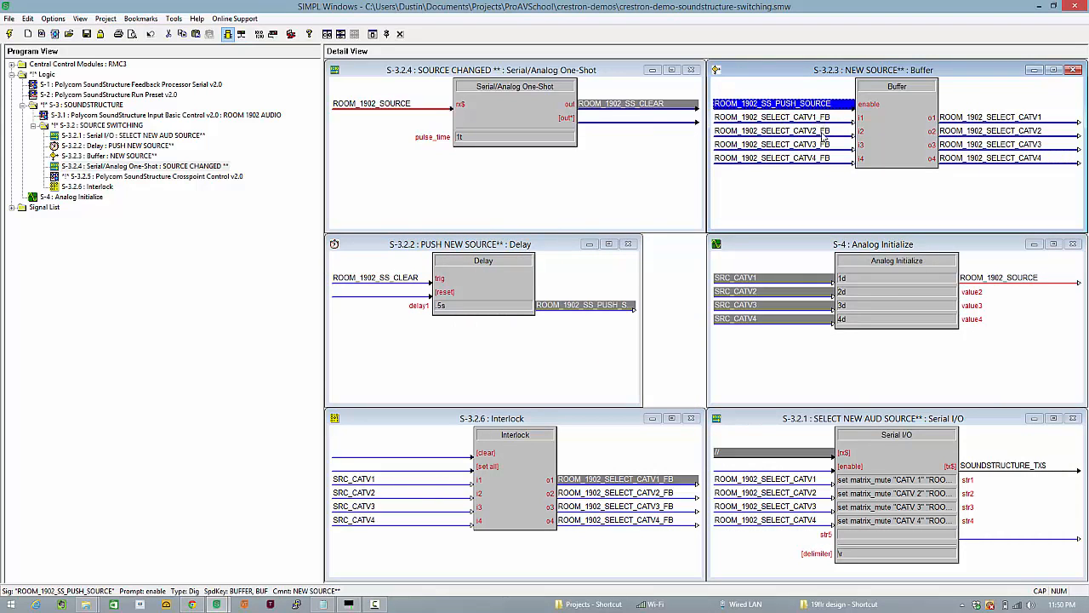
{"action": "mouse_move", "coordinate": [1008, 128]}
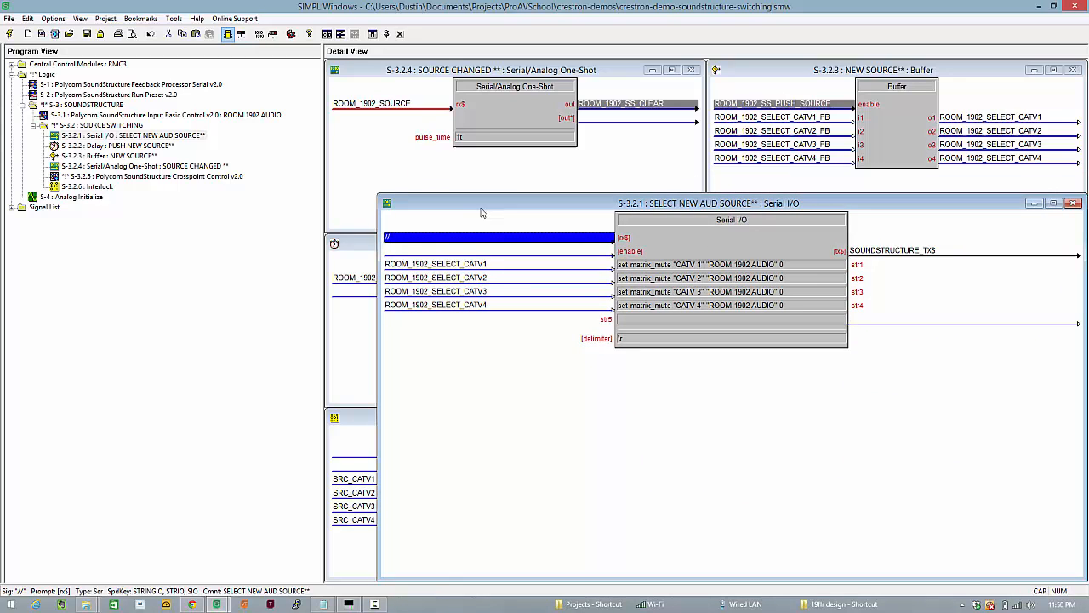
Step: Open the SELECT NEW AUD SOURCE Serial I/O symbol and select its first matrix_mute command
{"action": "left_click", "coordinate": [436, 262]}
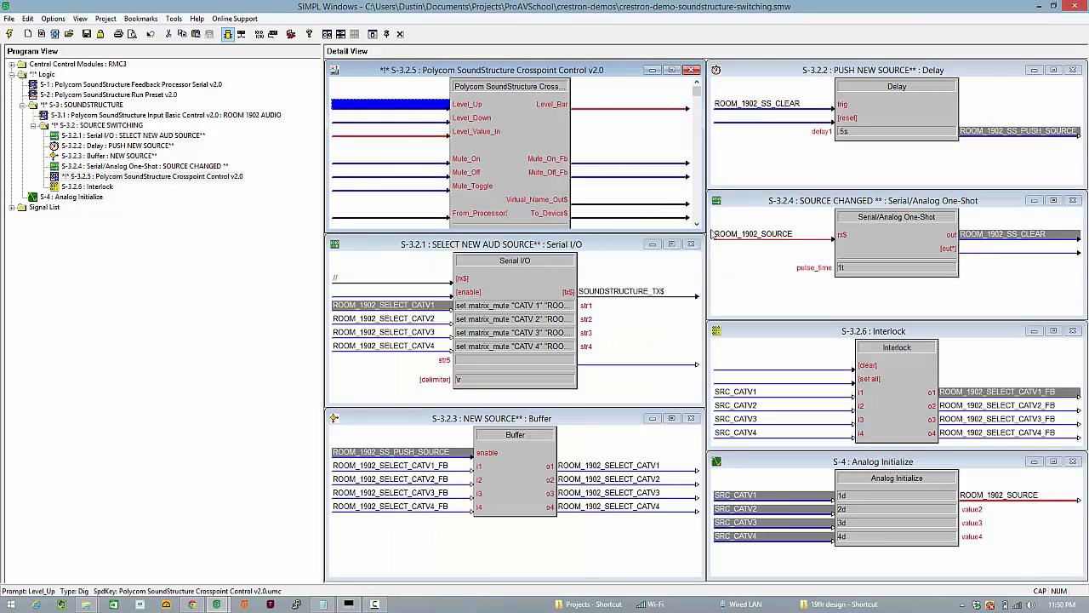
{"action": "left_click", "coordinate": [650, 70]}
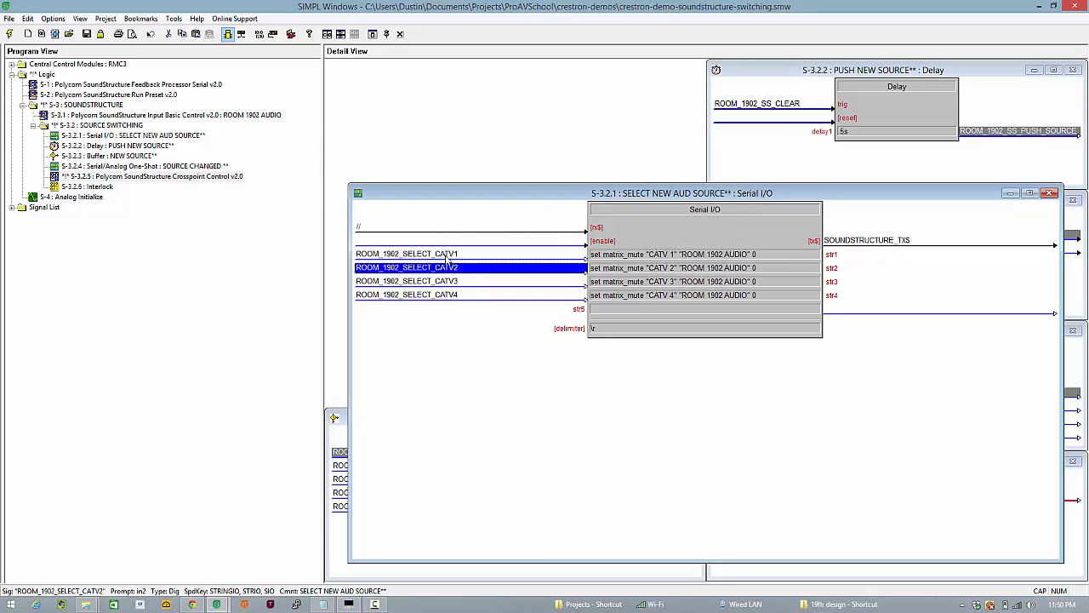
{"action": "left_click", "coordinate": [406, 294]}
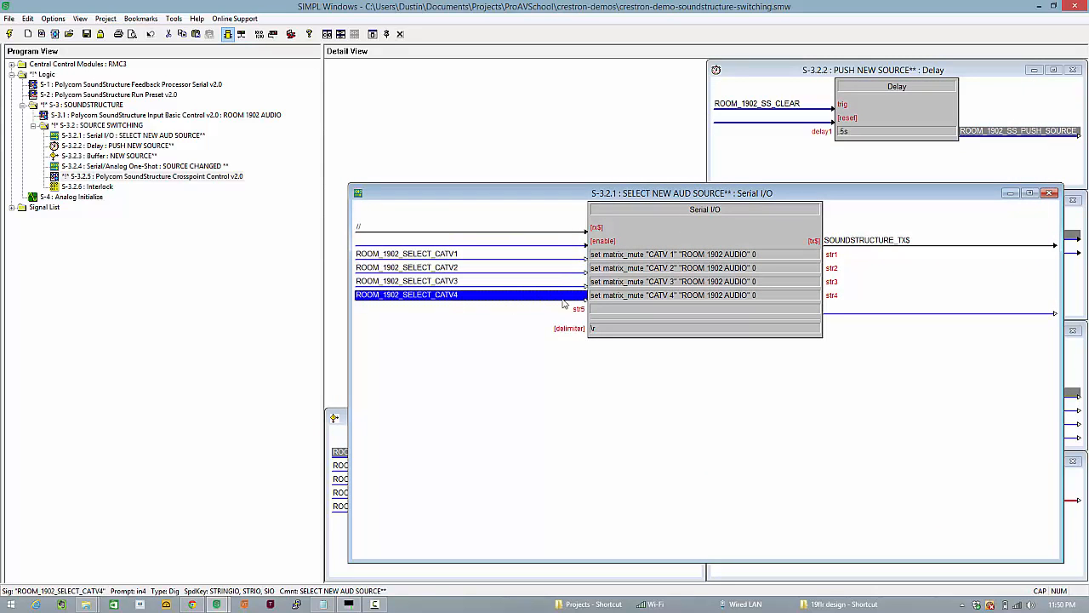
{"action": "left_click", "coordinate": [673, 254]}
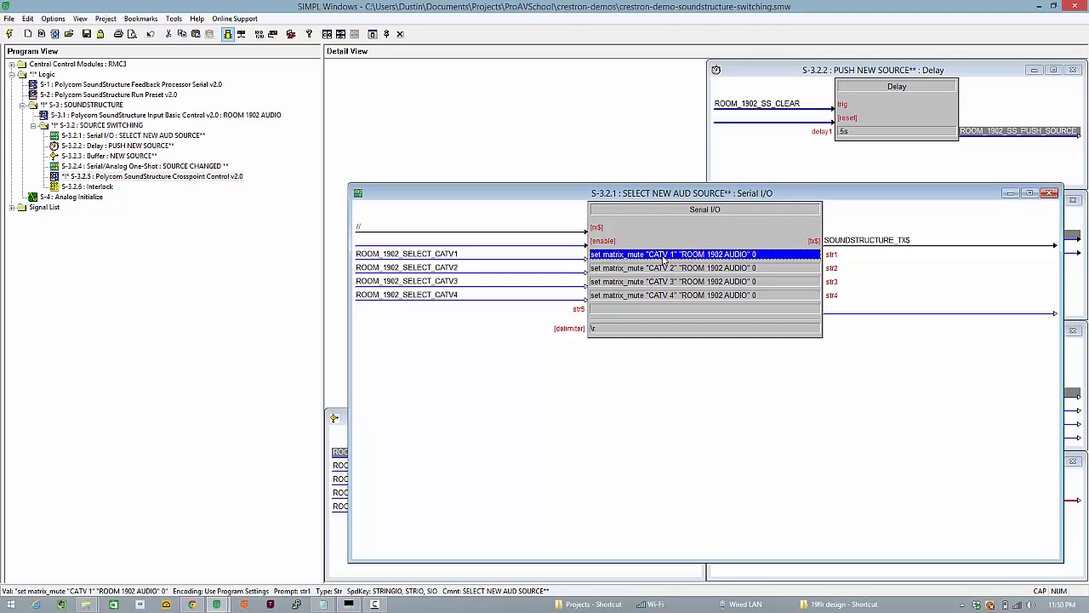
{"action": "mouse_move", "coordinate": [677, 260]}
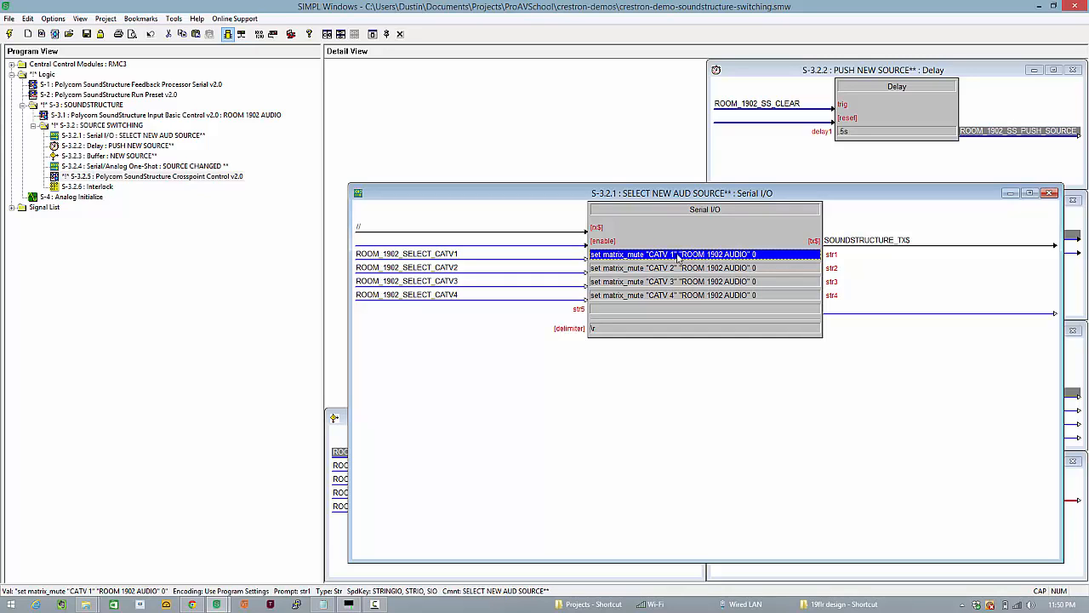
Step: Edit the four matrix_mute strings to use CATV1–CATV4 without spaces
{"action": "double_click", "coordinate": [672, 254]}
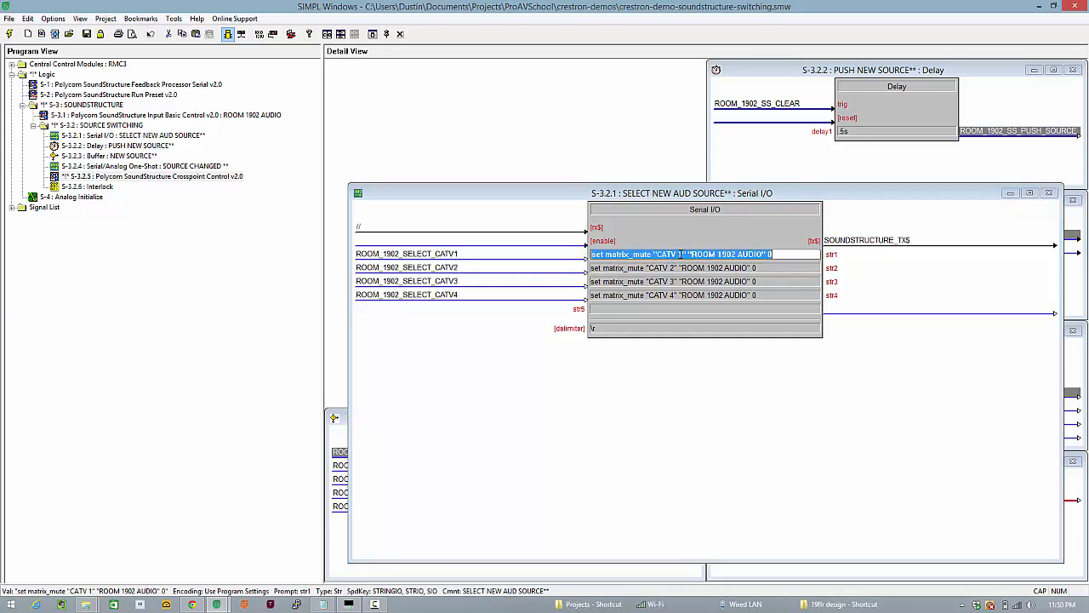
{"action": "left_click", "coordinate": [672, 267]}
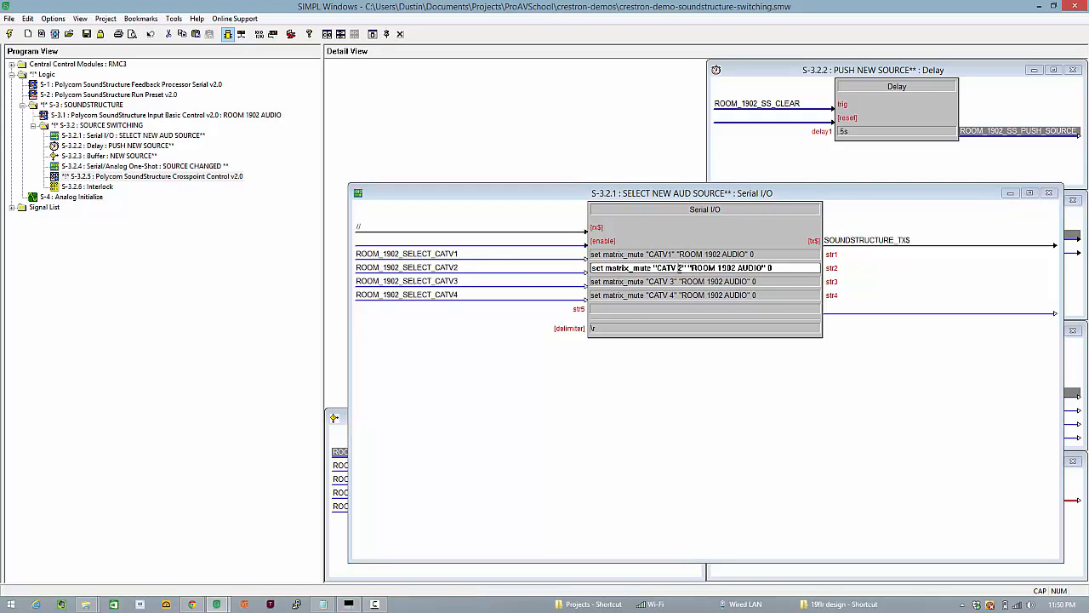
{"action": "left_click", "coordinate": [679, 281]}
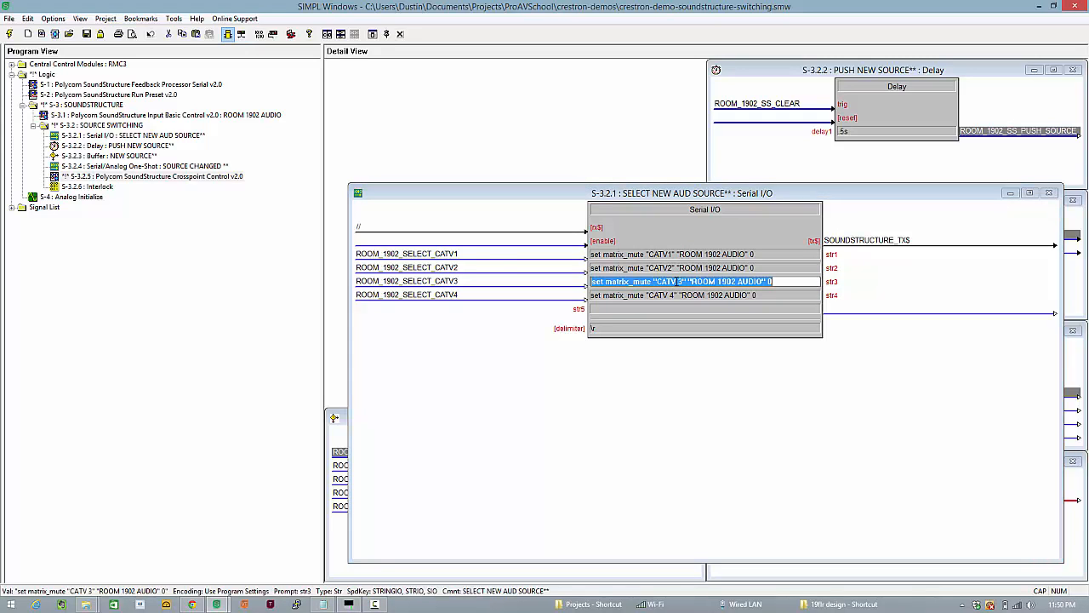
{"action": "left_click", "coordinate": [704, 294]}
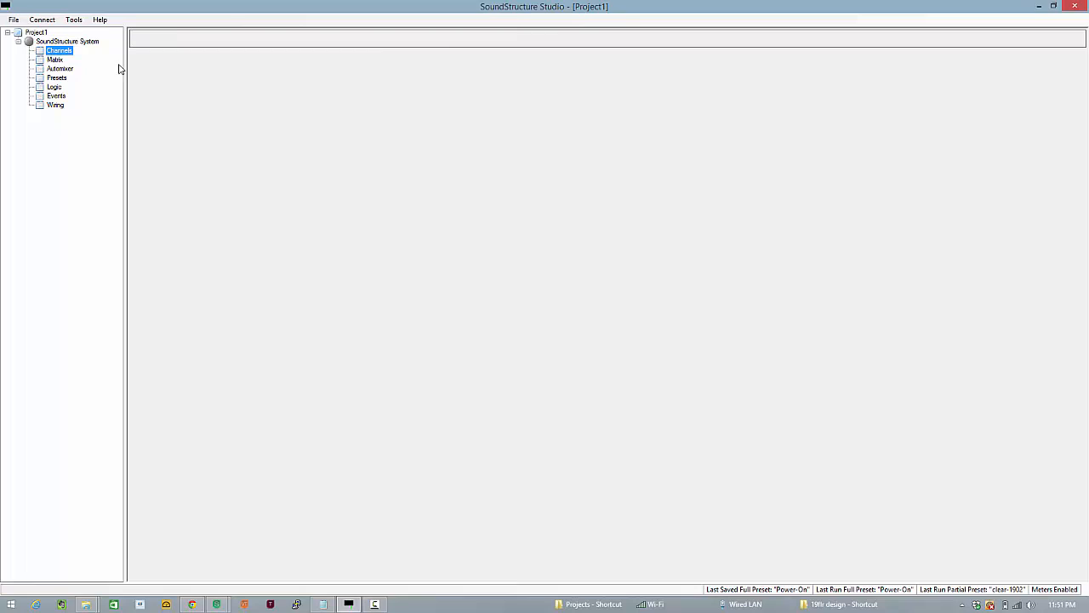
Step: View the Channels list of the SoundStructure project to confirm channel names
{"action": "left_click", "coordinate": [58, 51]}
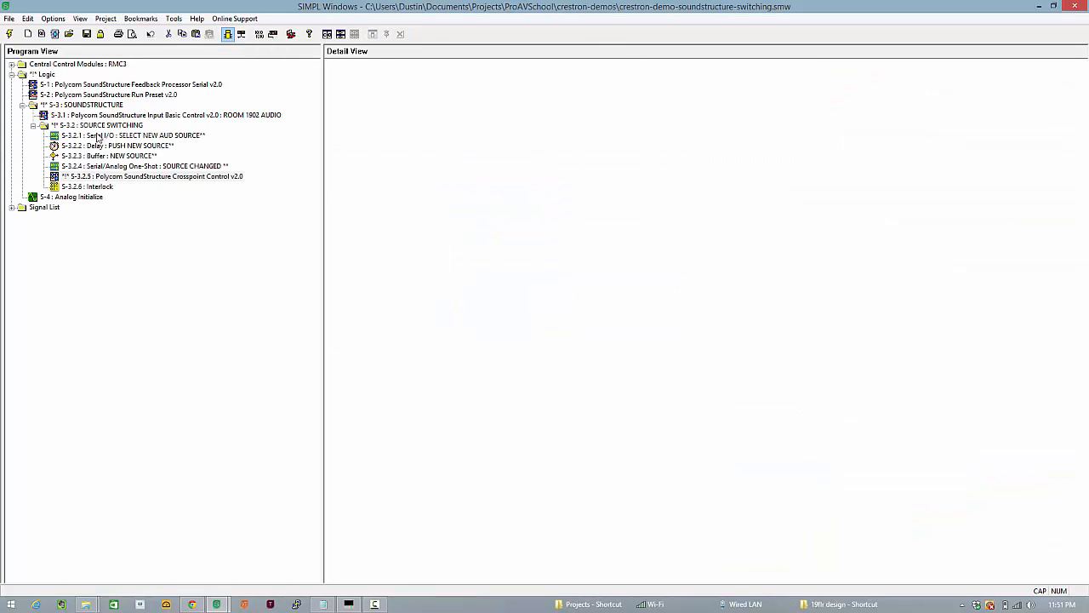
Step: Select the copied SOURCE SWITCHING folder and its SELECT NEW AUD SOURCE serial logic
{"action": "left_click", "coordinate": [97, 126]}
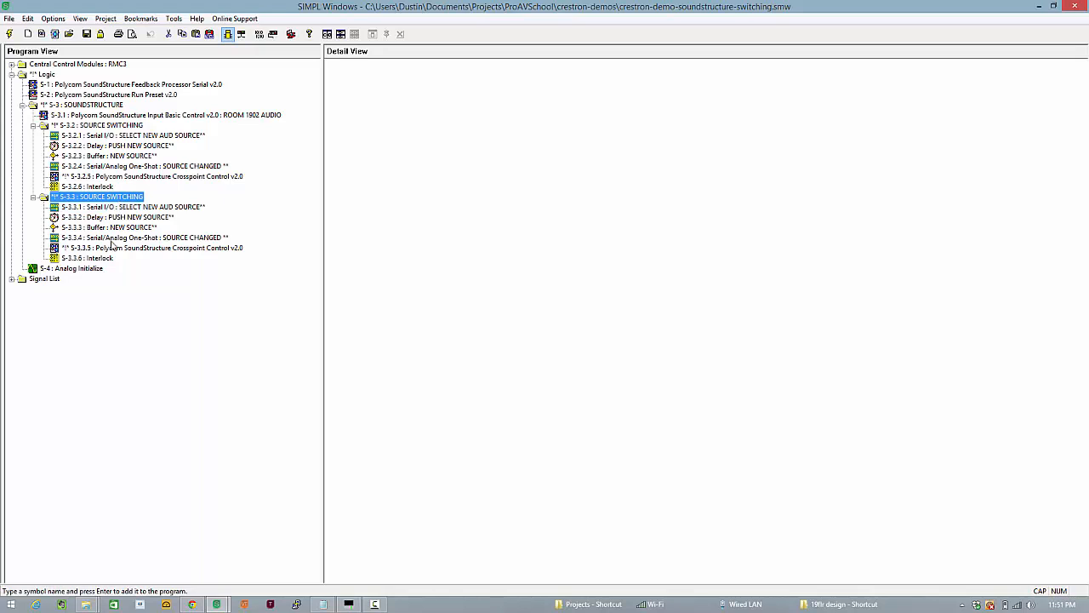
{"action": "left_click", "coordinate": [151, 248]}
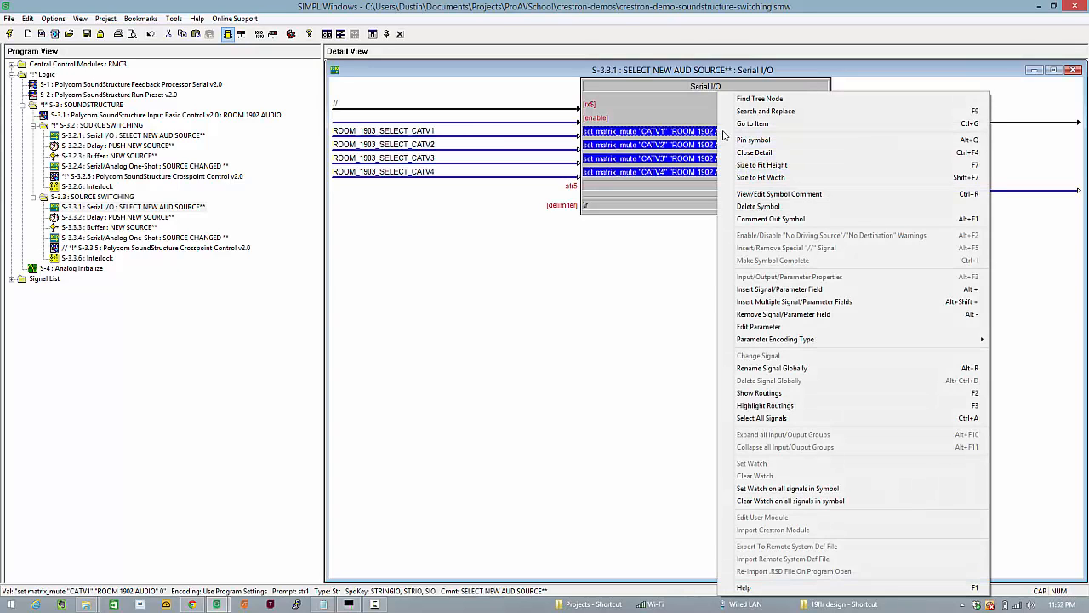
Step: Search-and-replace the serial commands from Room 1902 to Room 1903
{"action": "left_click", "coordinate": [766, 110]}
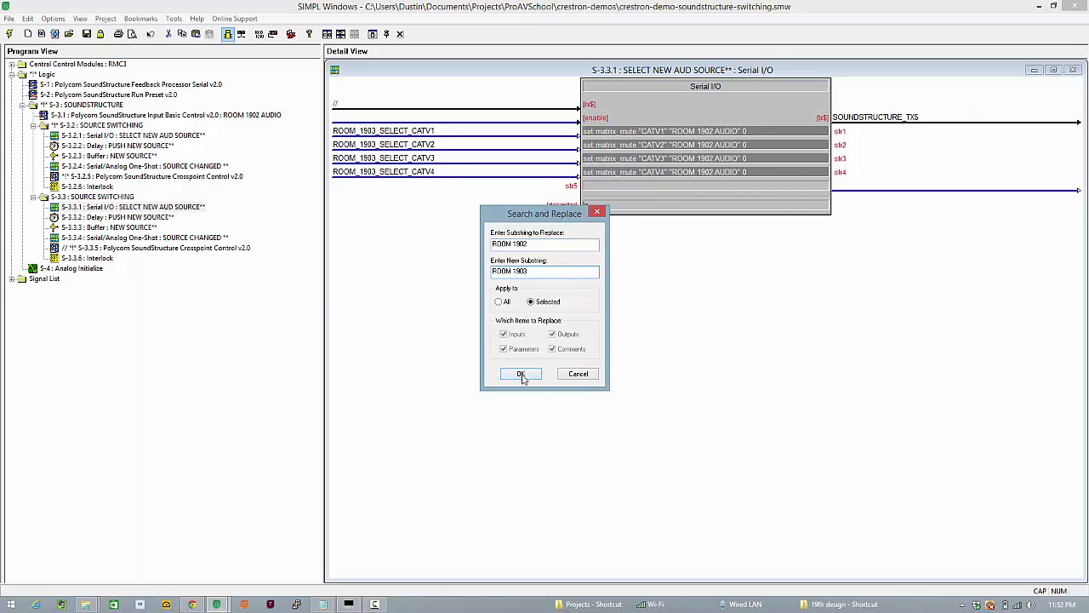
{"action": "left_click", "coordinate": [521, 375]}
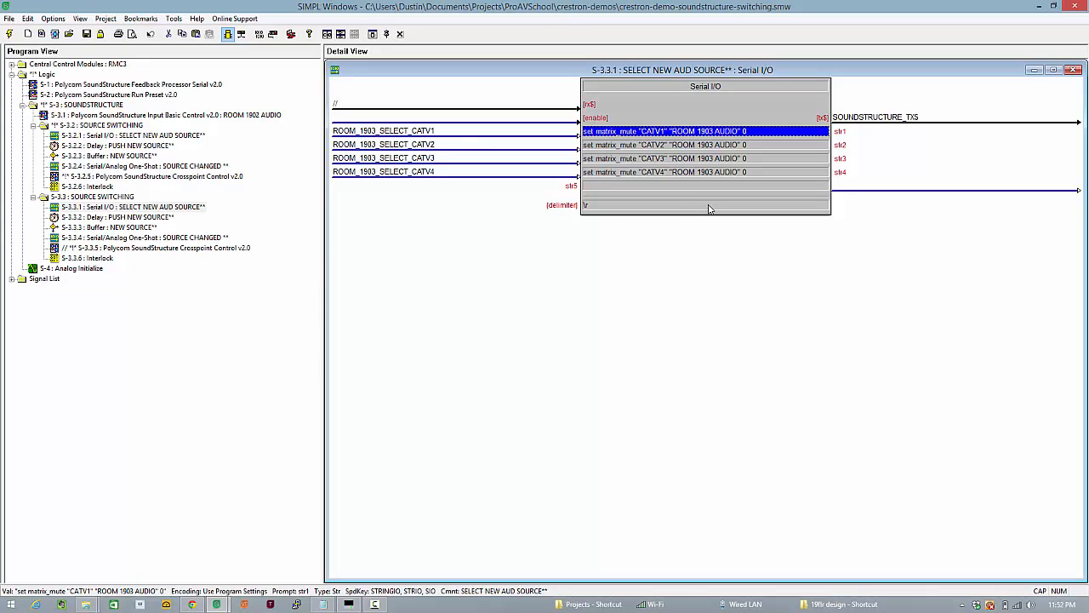
{"action": "mouse_move", "coordinate": [514, 75]}
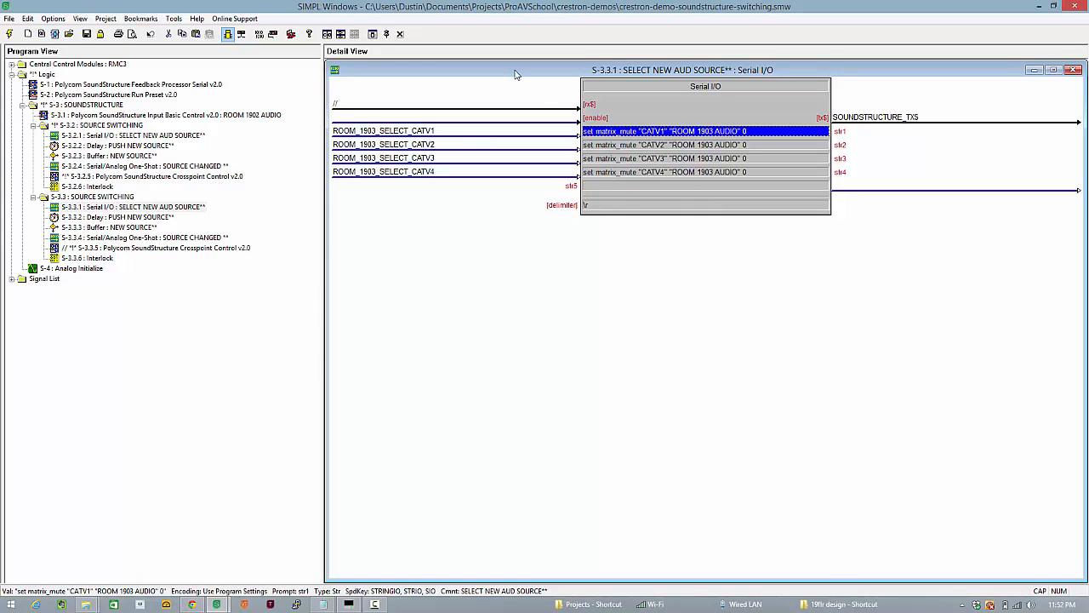
{"action": "mouse_move", "coordinate": [572, 162]}
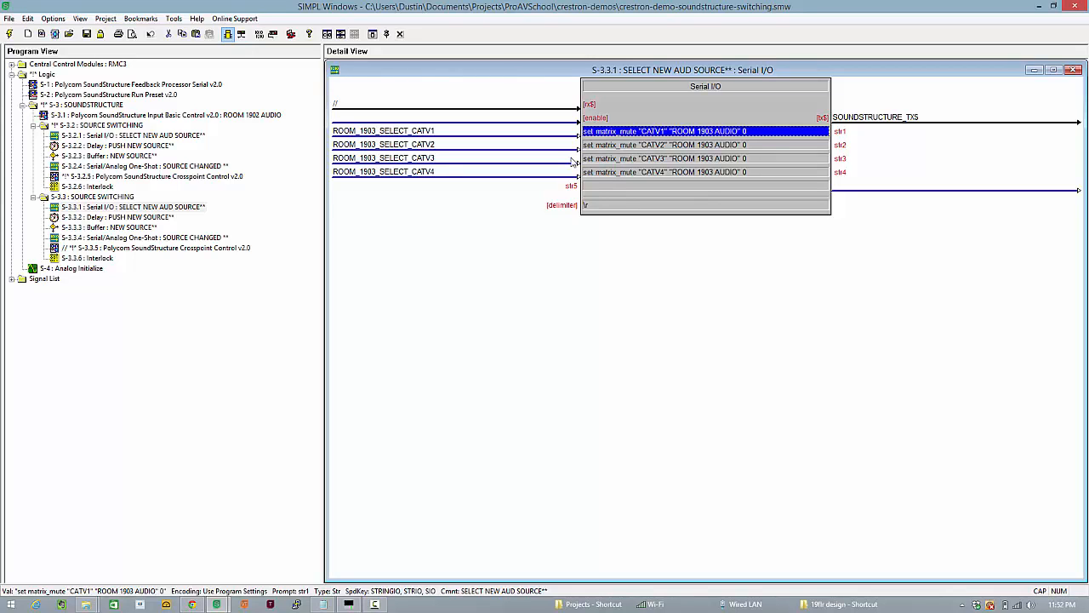
{"action": "mouse_move", "coordinate": [575, 432]}
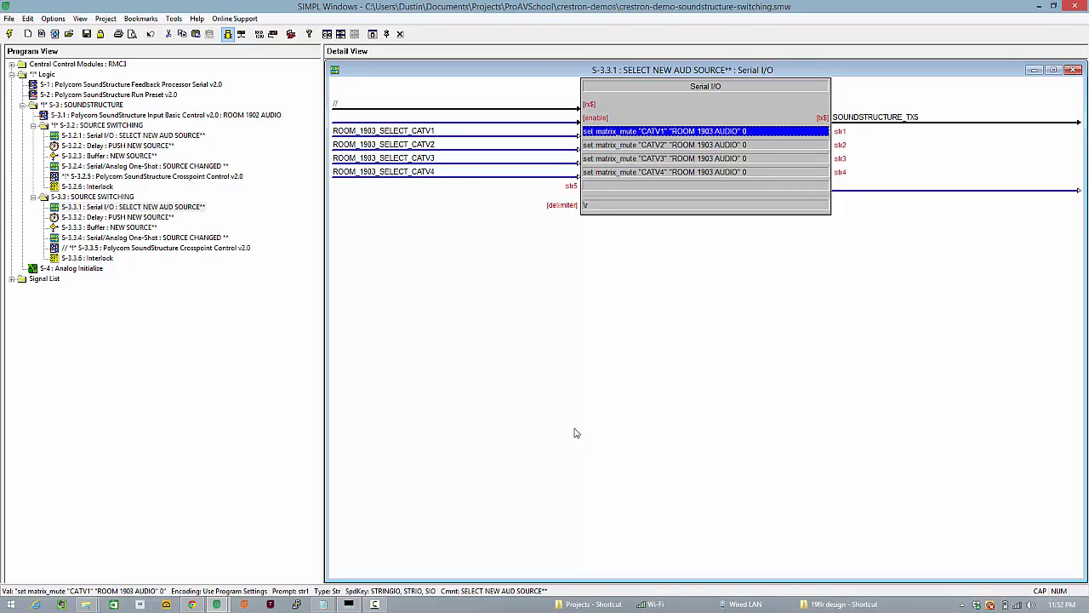
{"action": "mouse_move", "coordinate": [573, 429]}
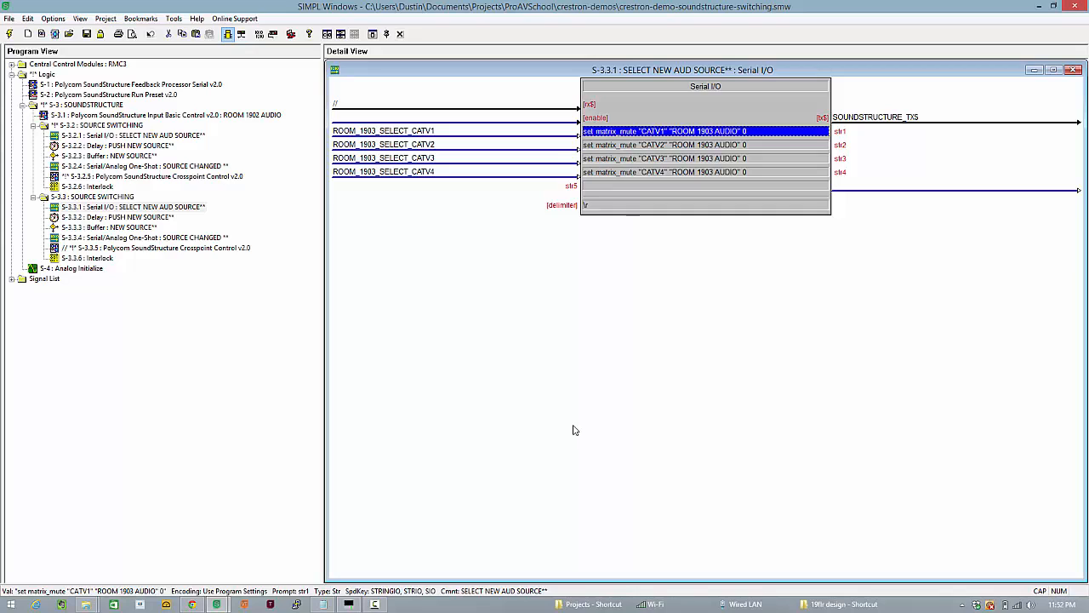